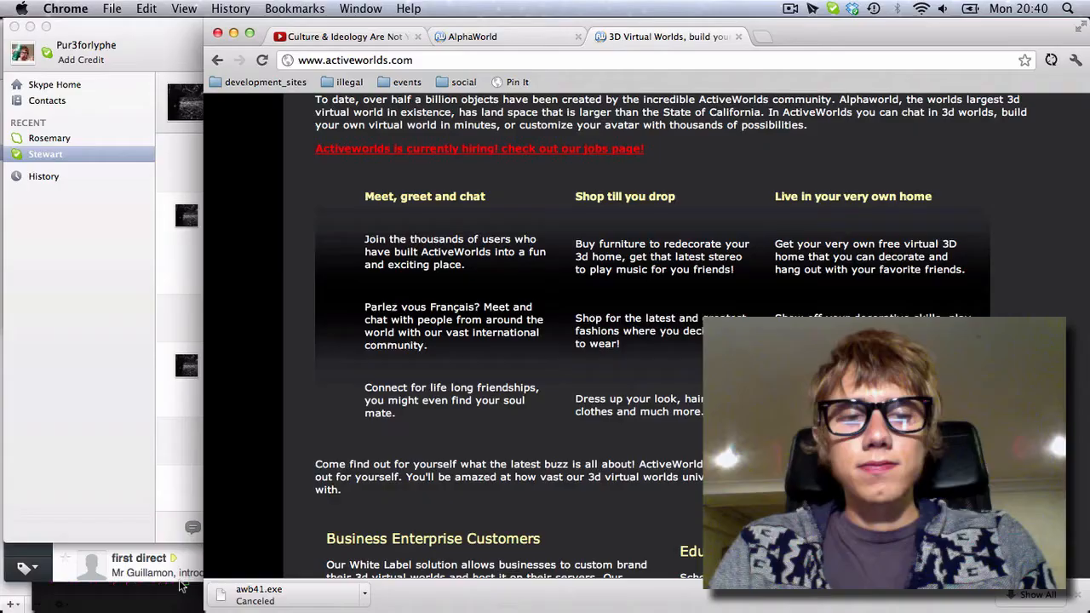
Step: Launch Coda 2 from a system search for 'cod' and land on the Sites screen
text(cod)
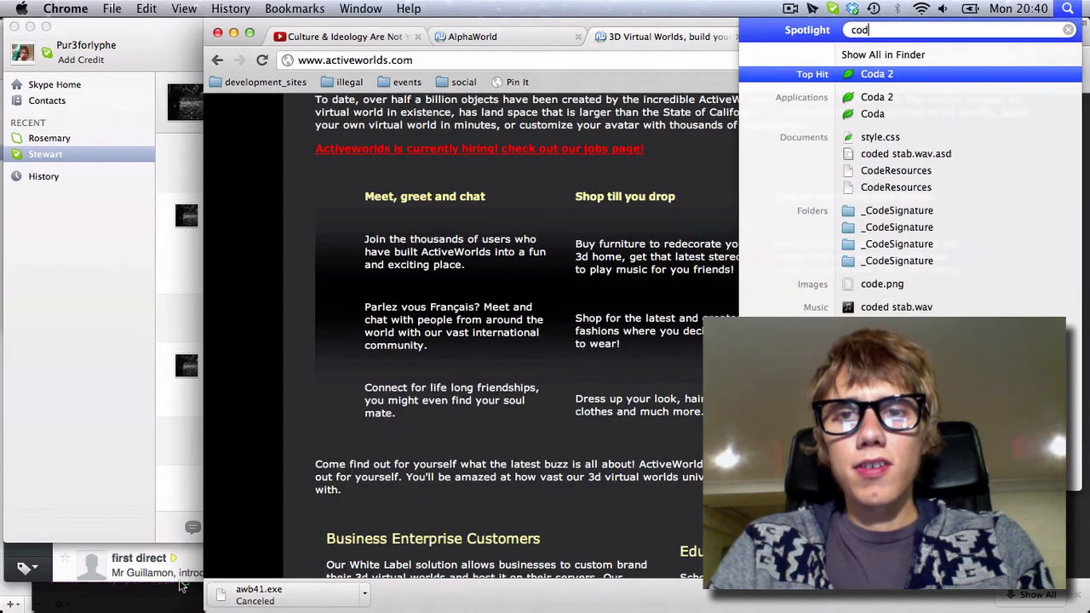
key(Escape)
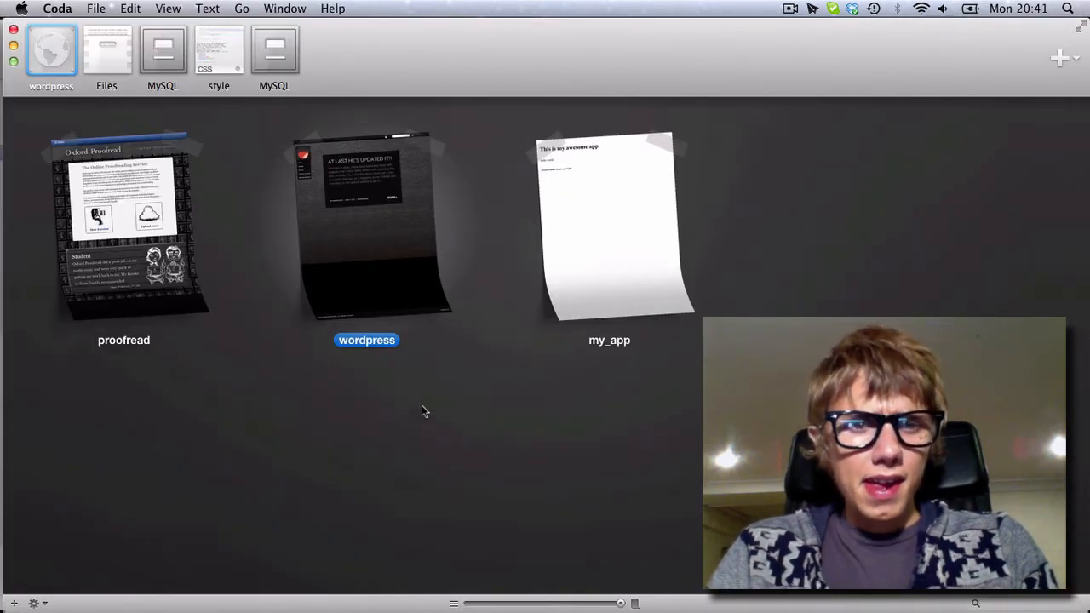
mouse_move(272, 446)
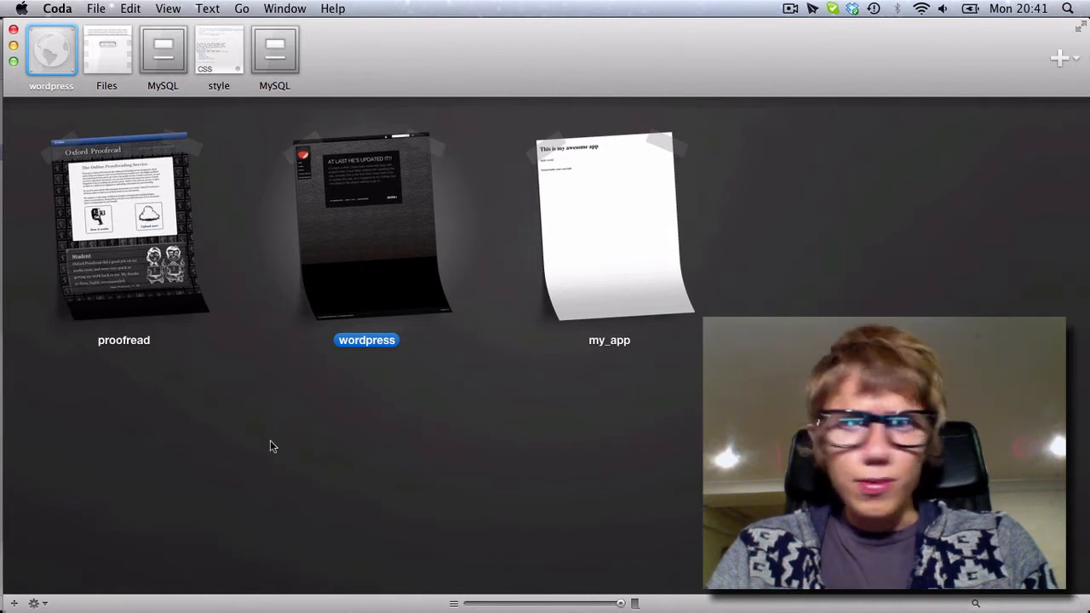
mouse_move(238, 280)
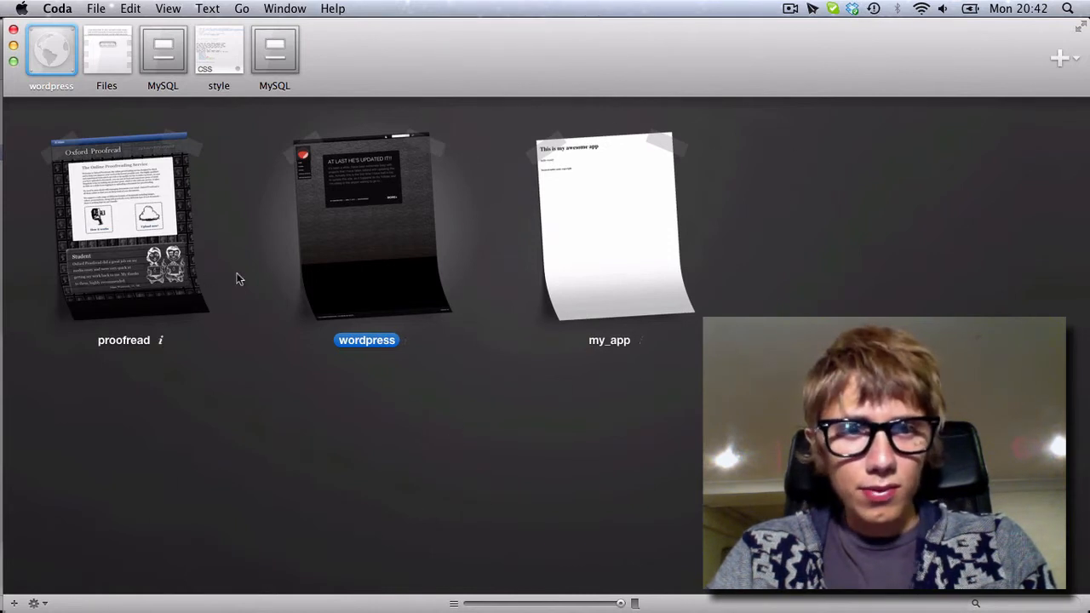
mouse_move(323, 186)
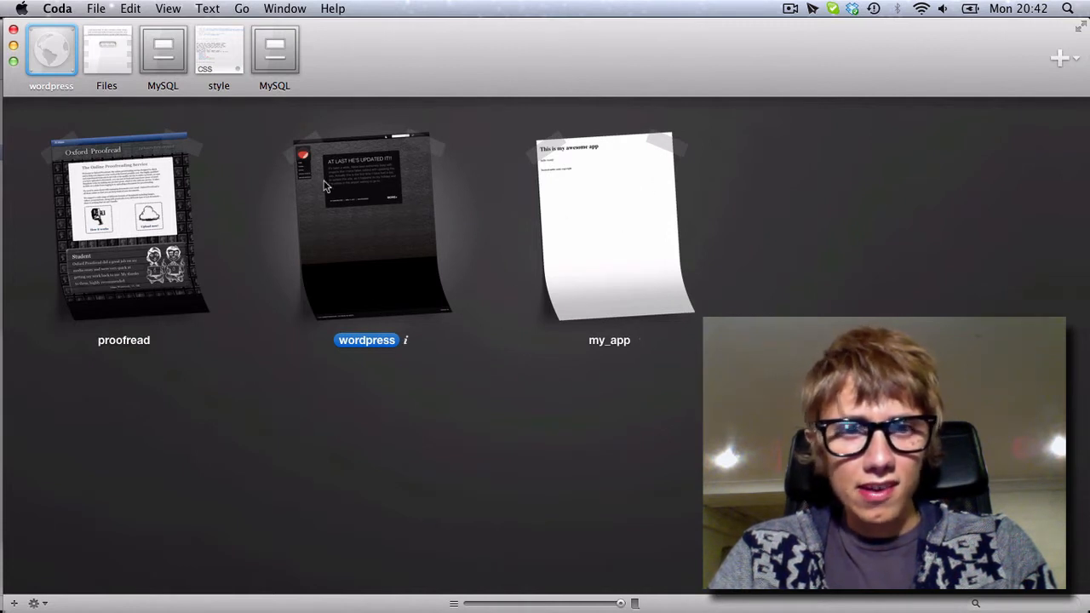
mouse_move(417, 254)
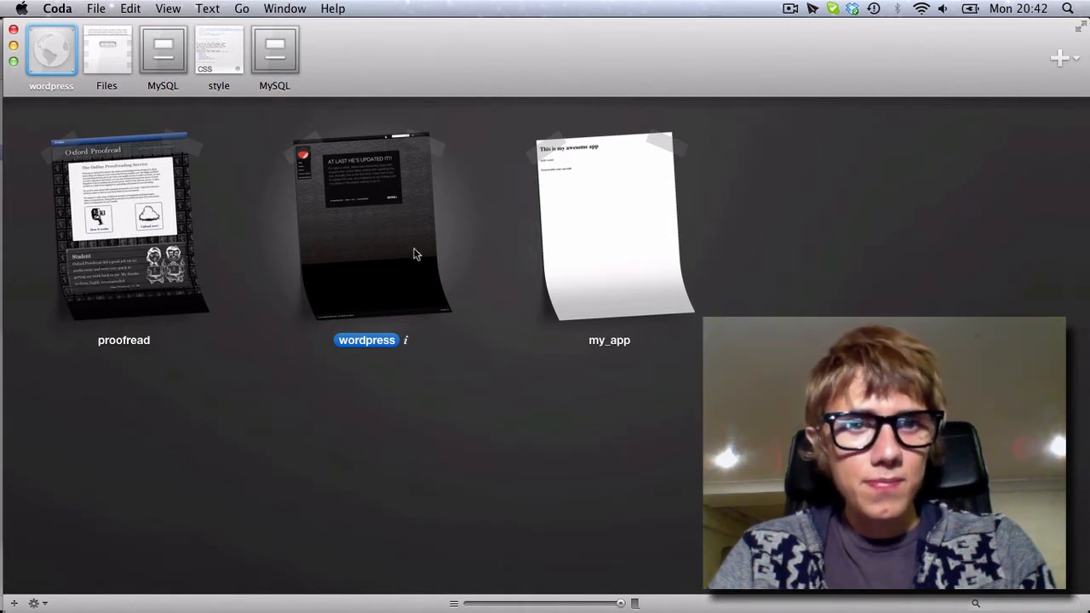
Step: Show the WordPress site's MySQL form, then its file listings with the sideways theme folder browsed
click(164, 51)
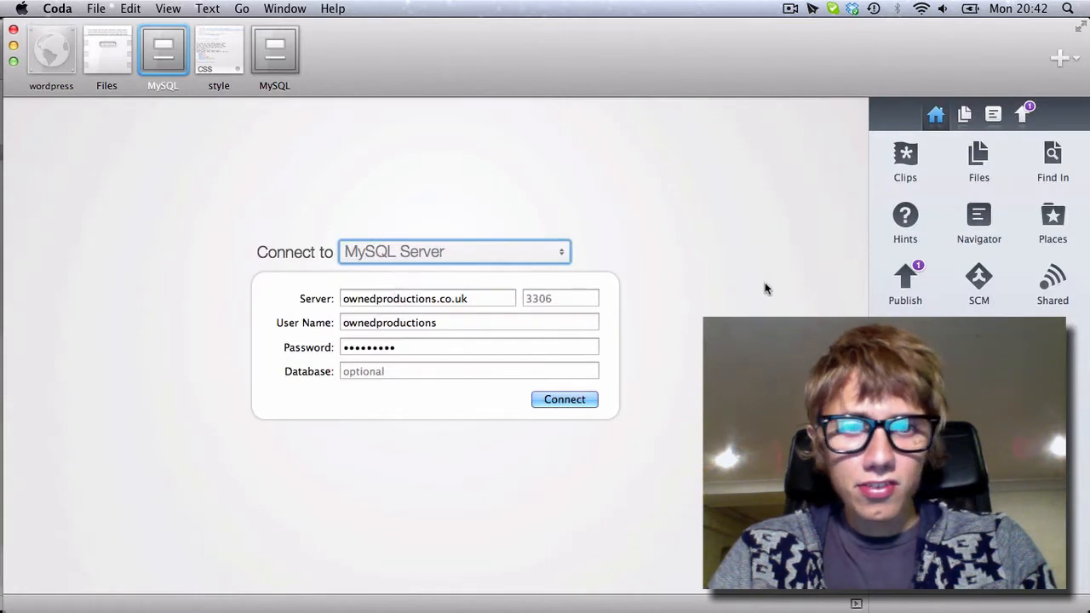
mouse_move(603, 502)
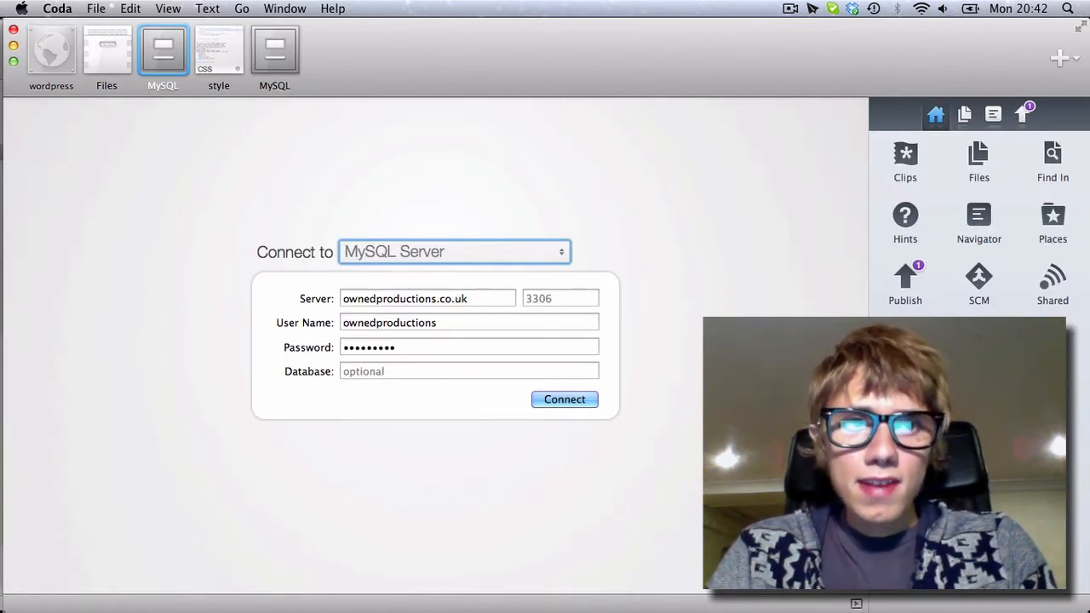
mouse_move(378, 185)
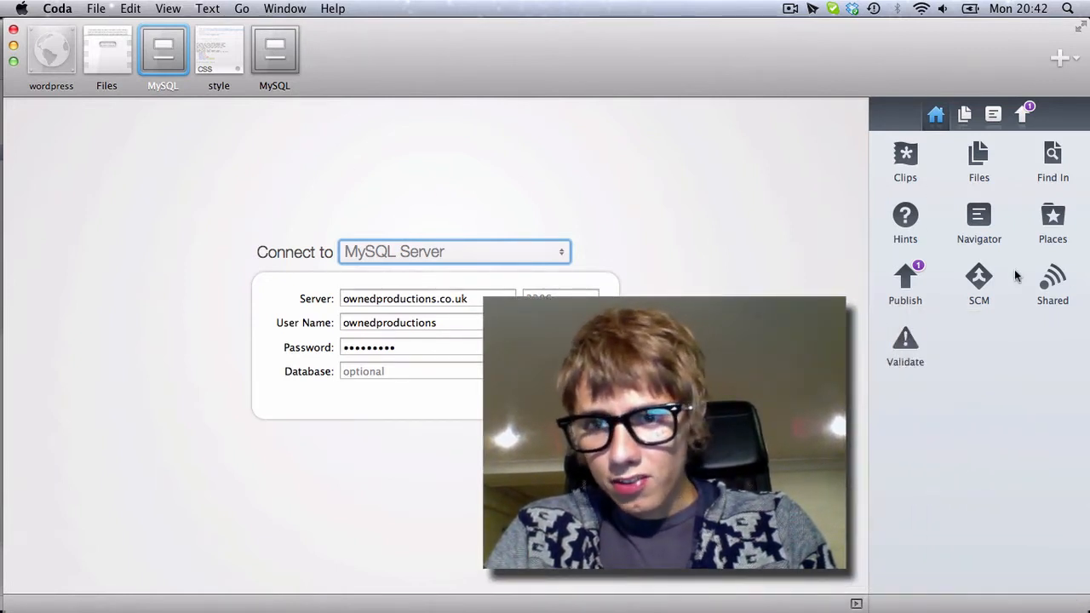
click(105, 55)
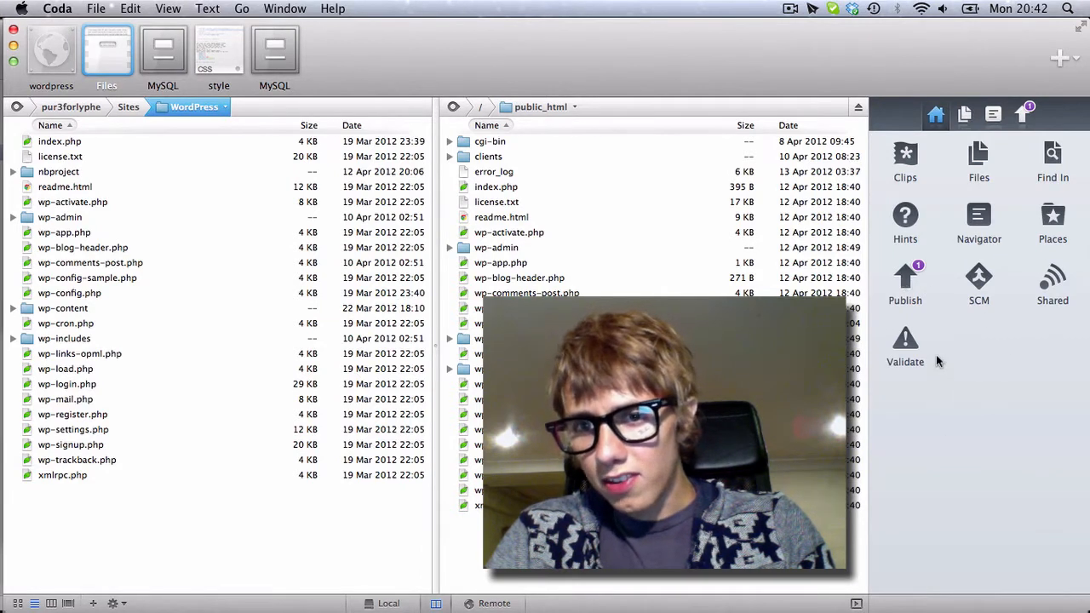
mouse_move(1001, 208)
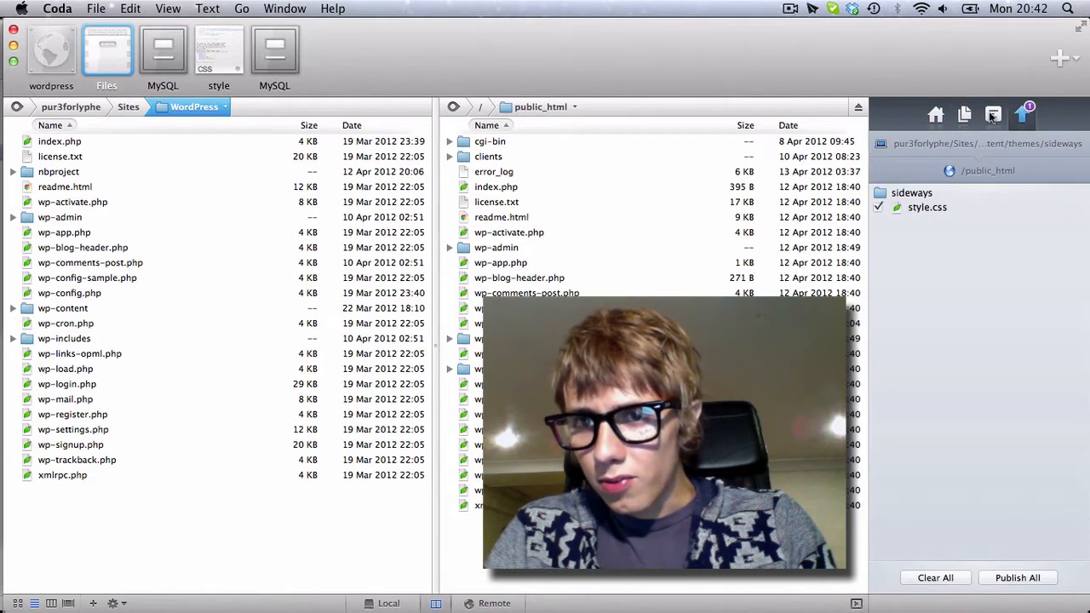
click(992, 116)
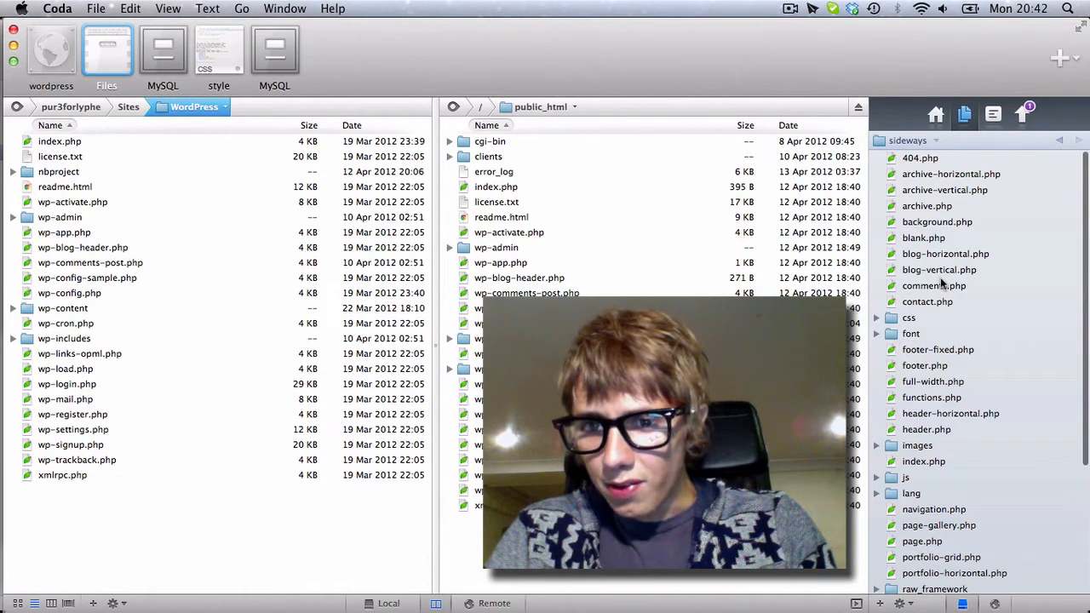
scroll(down, 3)
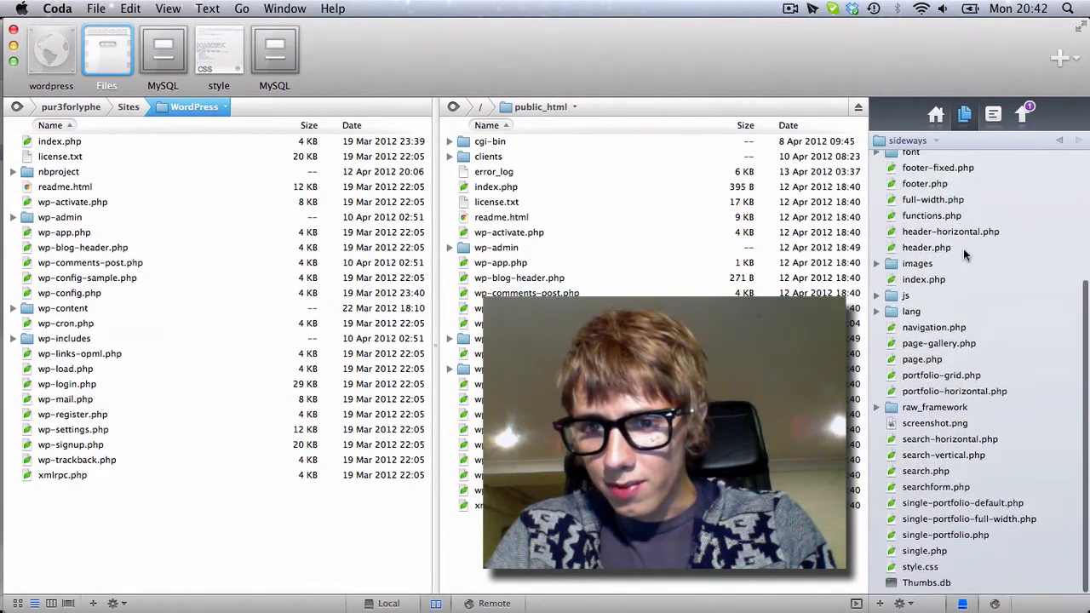
Step: Visit project-wide find and replace, then open the theme's style.css in the editor
click(935, 114)
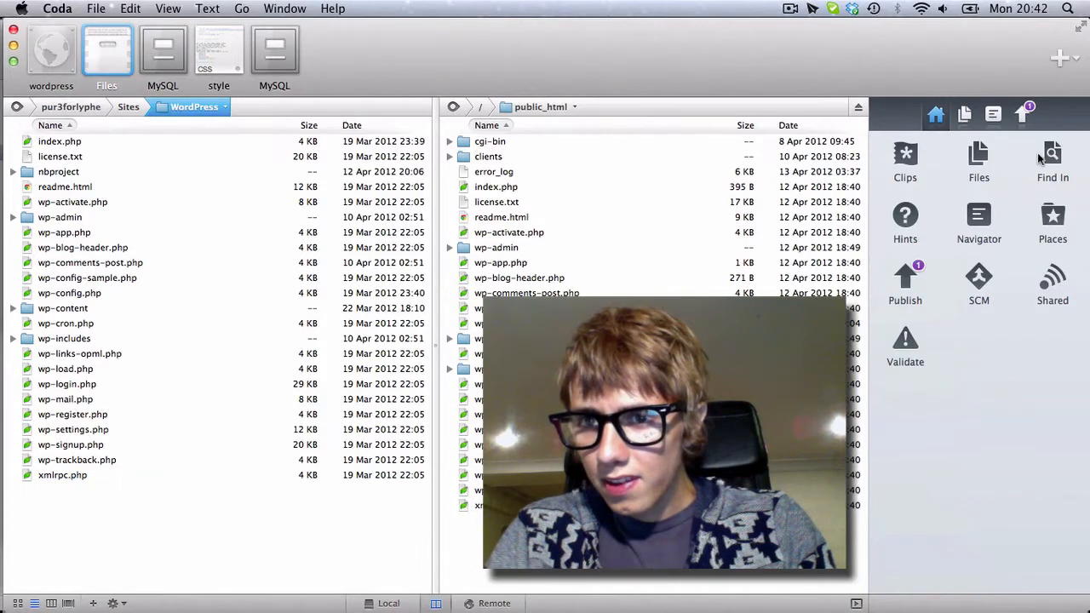
click(1052, 162)
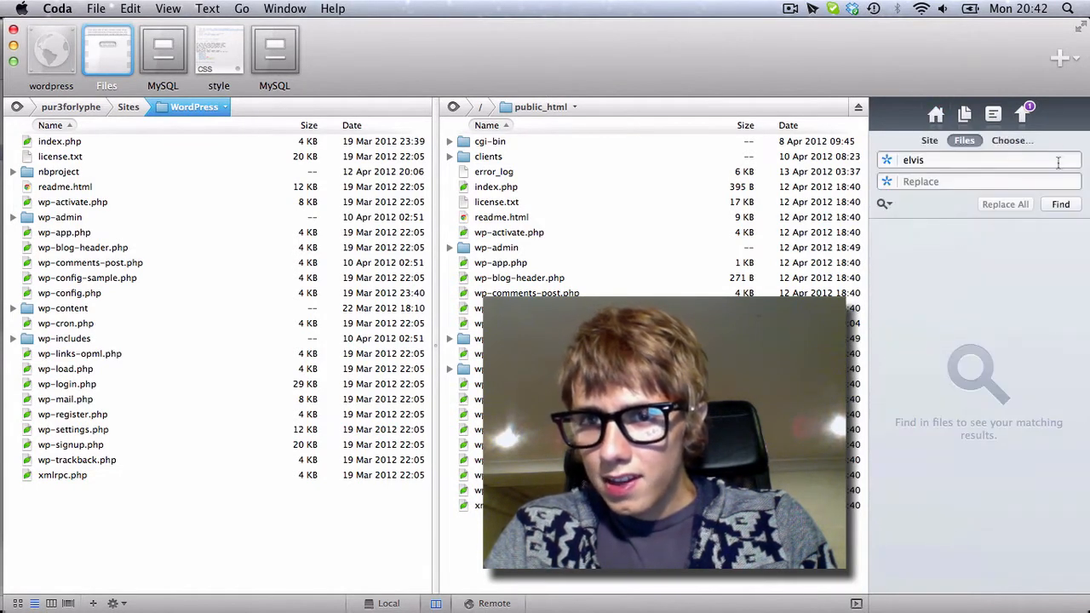
click(934, 114)
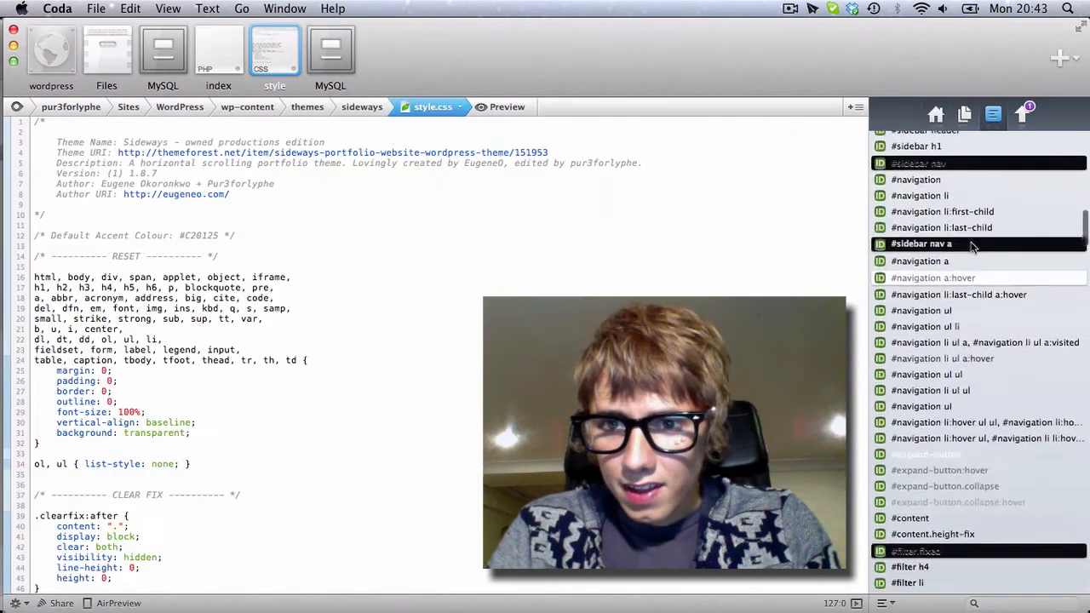
Step: Scroll through the stylesheet's selector list, then switch the side panel to coding hints
scroll(down, 3)
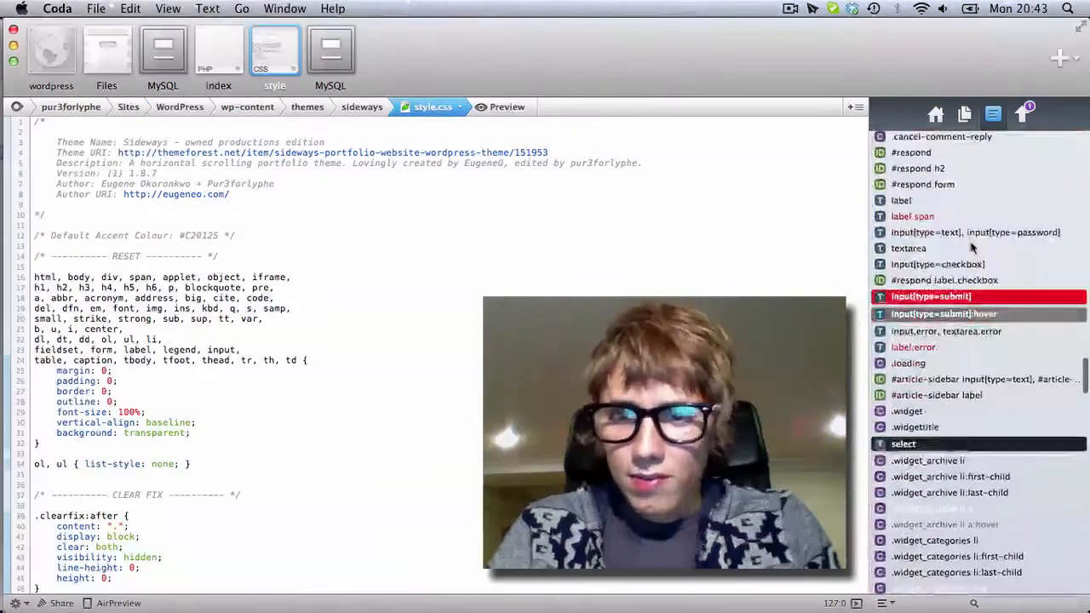
scroll(down, 3)
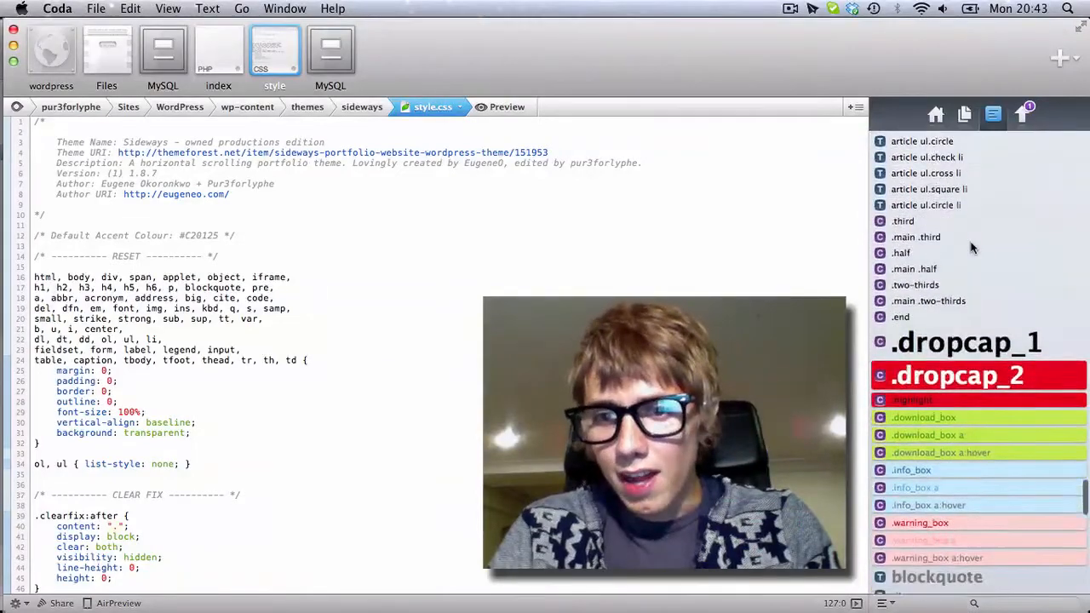
scroll(down, 3)
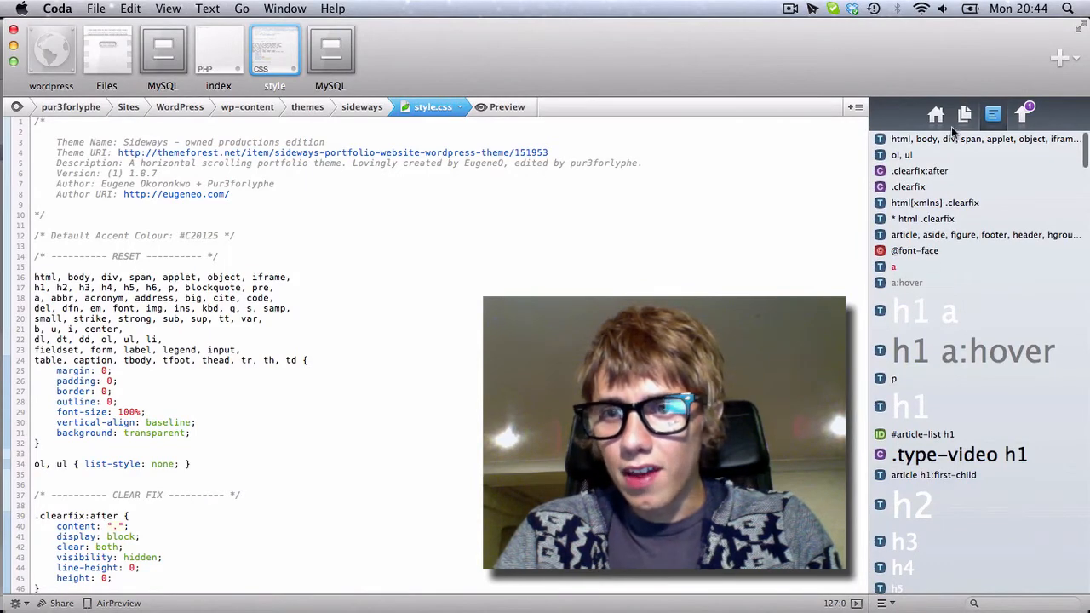
click(935, 115)
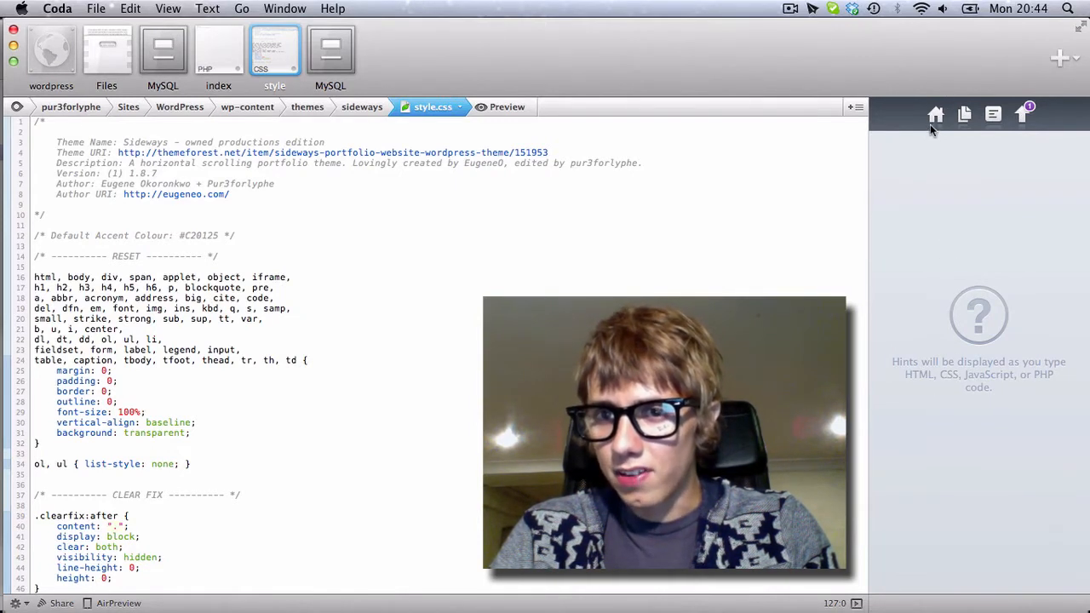
Step: Browse the Macintosh HD volume from the list of local, remote and volume places
click(935, 114)
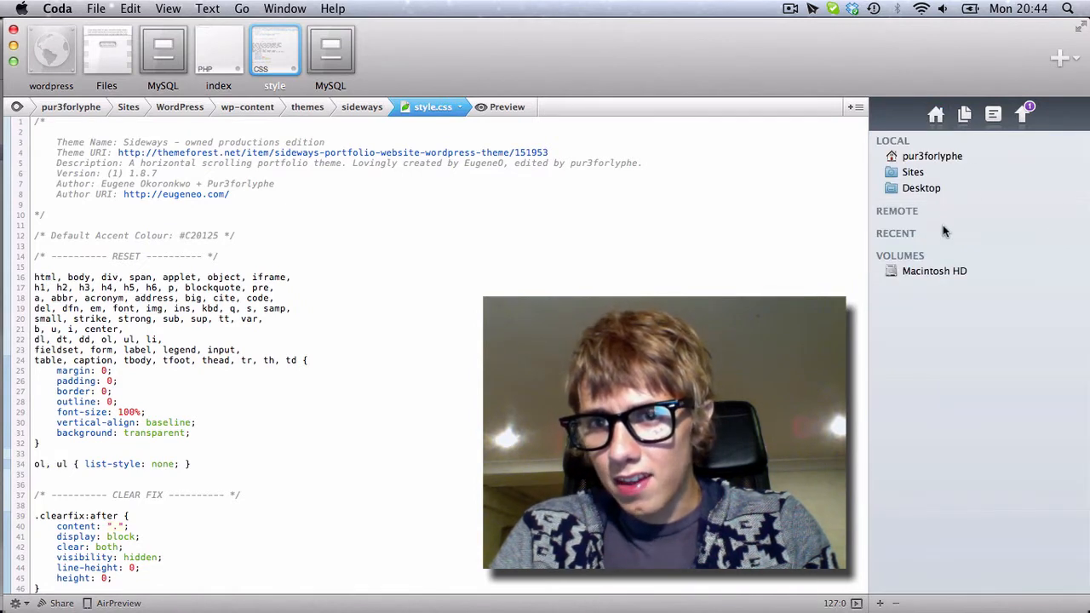
mouse_move(919, 205)
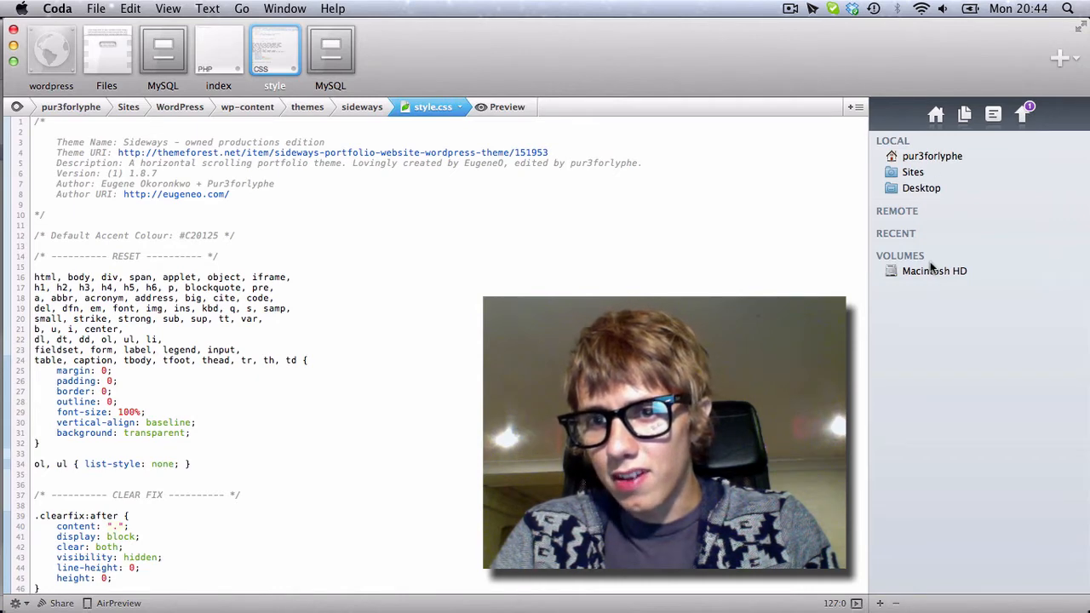
click(106, 55)
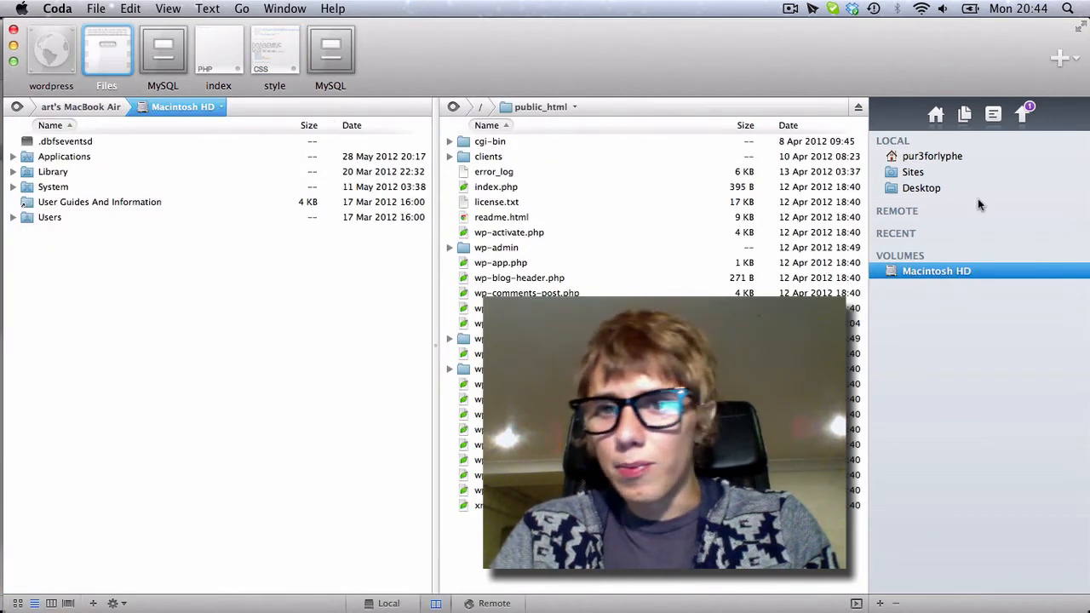
click(934, 115)
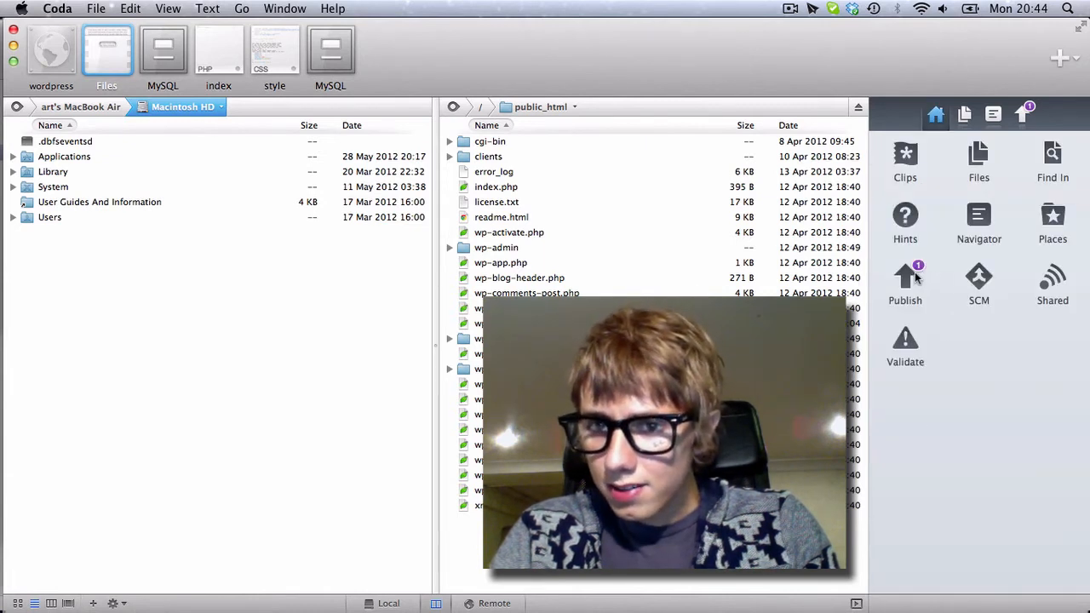
Step: Show the publish queue and select the pending style.css for publishing
click(906, 287)
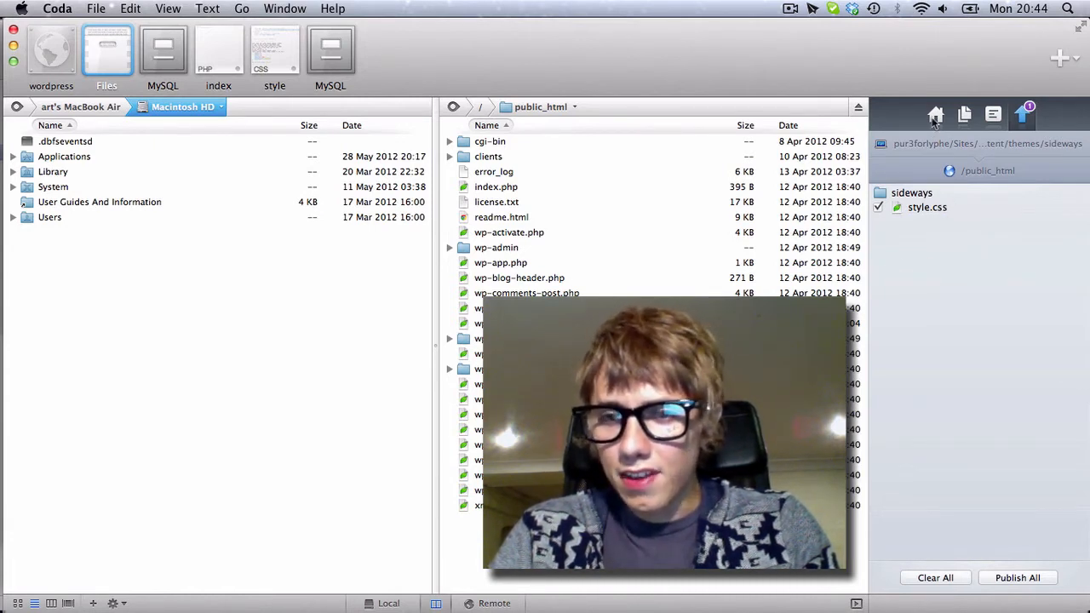
click(935, 116)
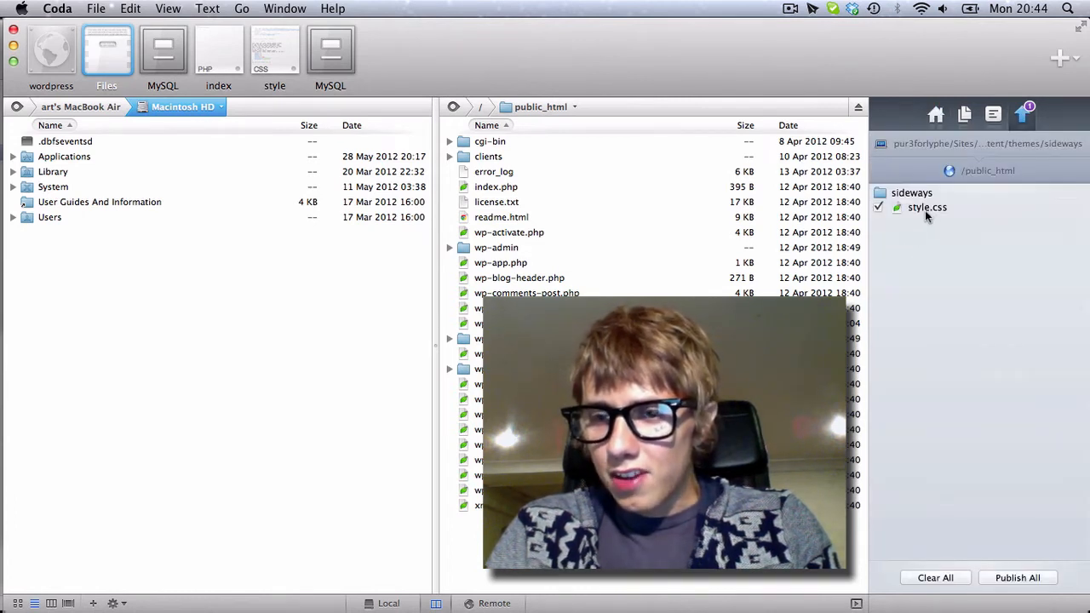
click(927, 207)
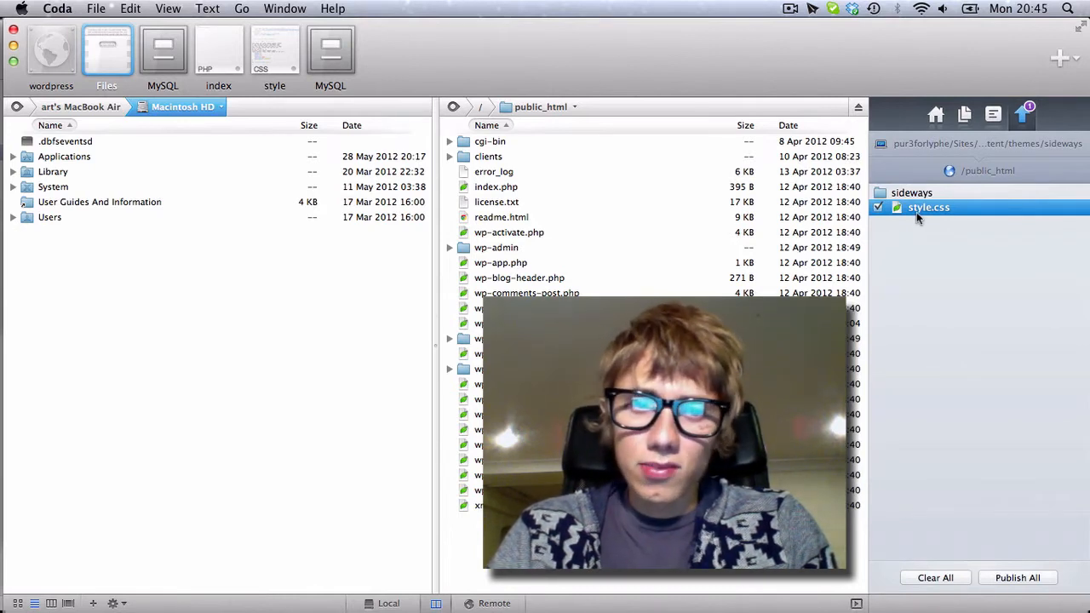
mouse_move(965, 82)
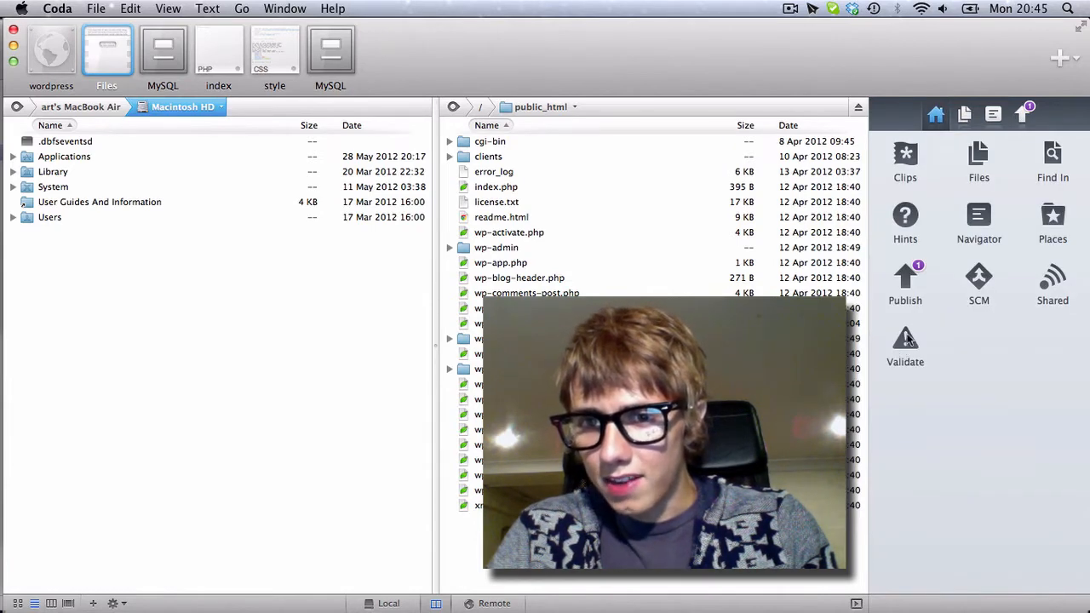
Step: Look at the HTML/CSS validation checker, then return to the full grid of sidebar tools
click(274, 51)
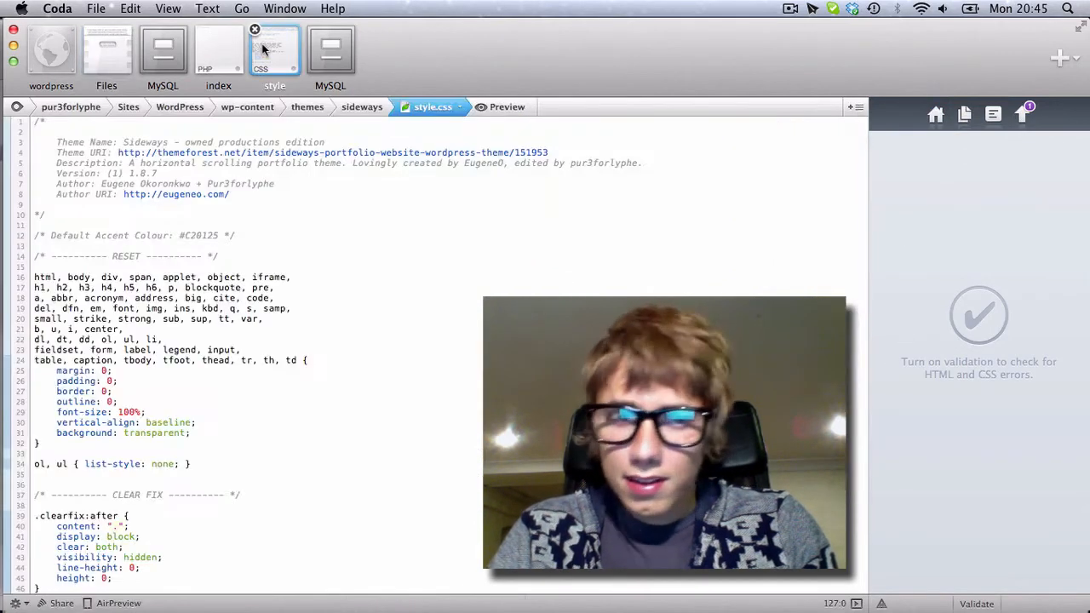
click(976, 603)
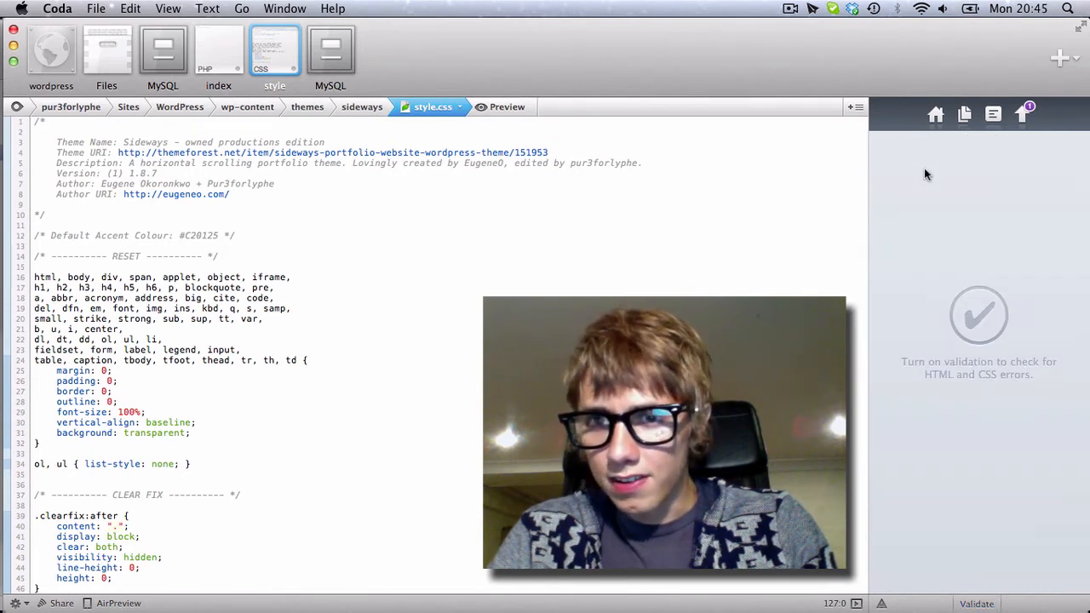
click(935, 114)
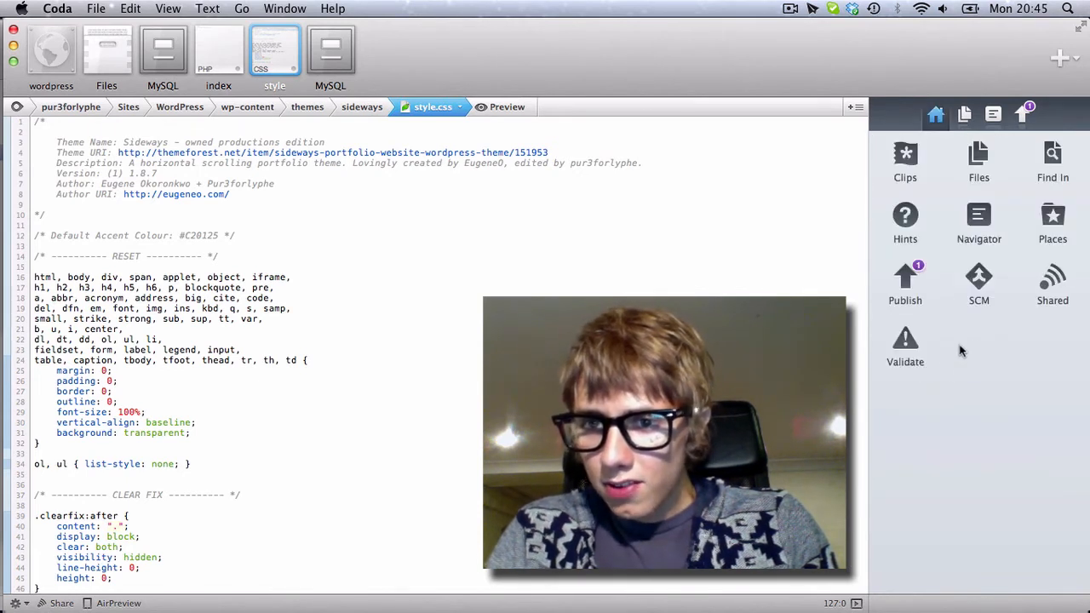
mouse_move(947, 390)
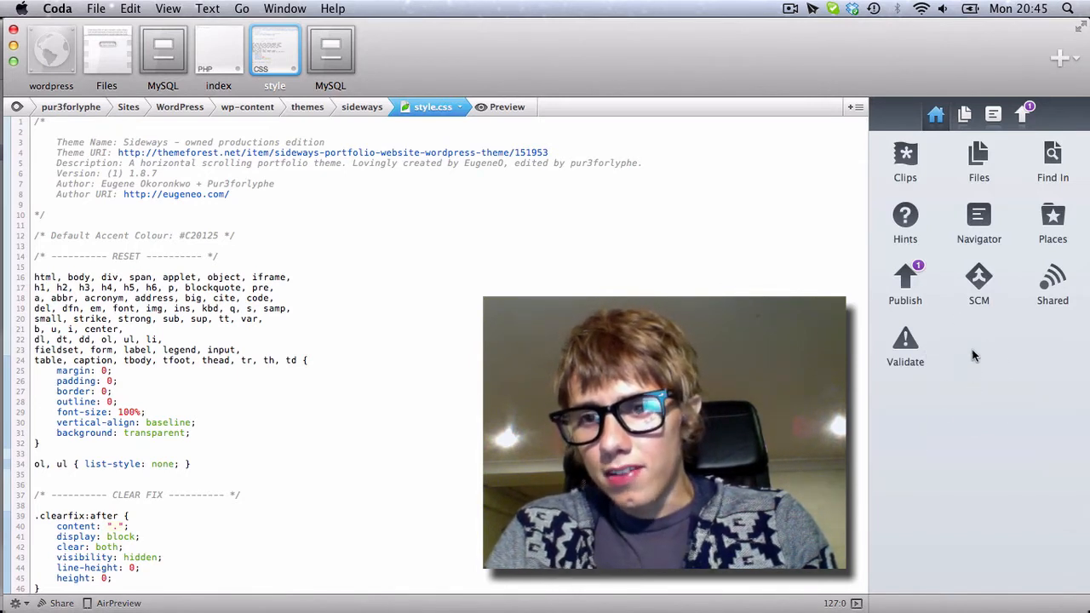
Step: Create test.php in the local WordPress folder and start a PHP block in it
click(106, 51)
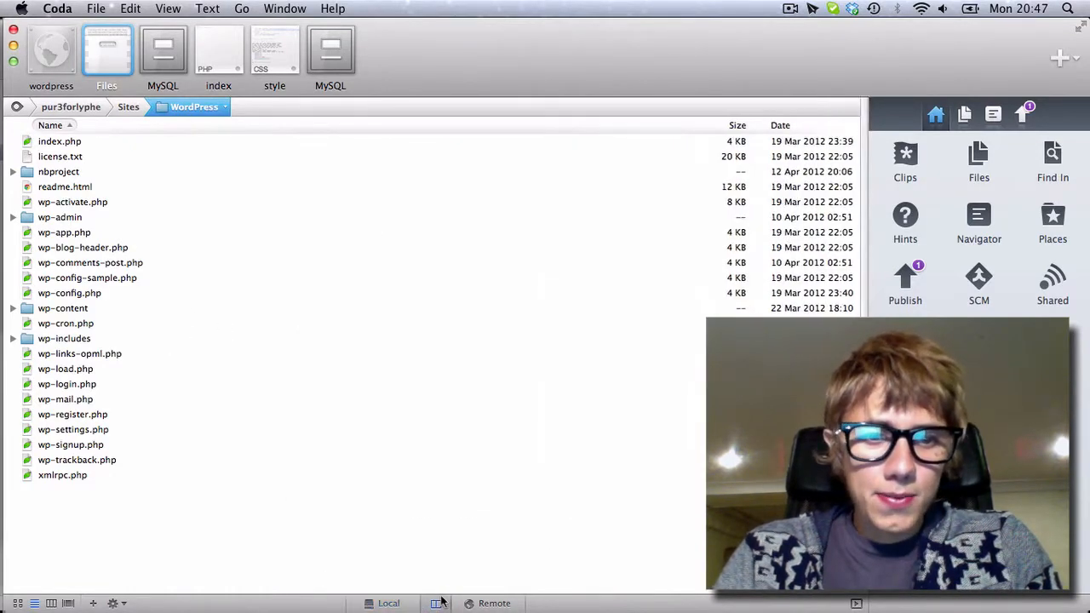
click(494, 603)
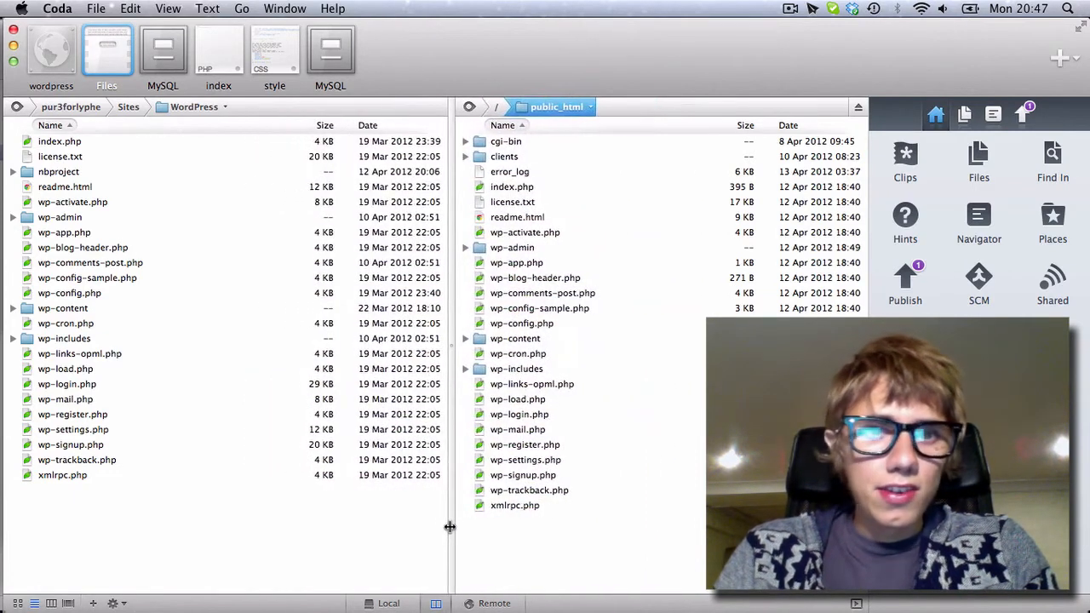
mouse_move(81, 515)
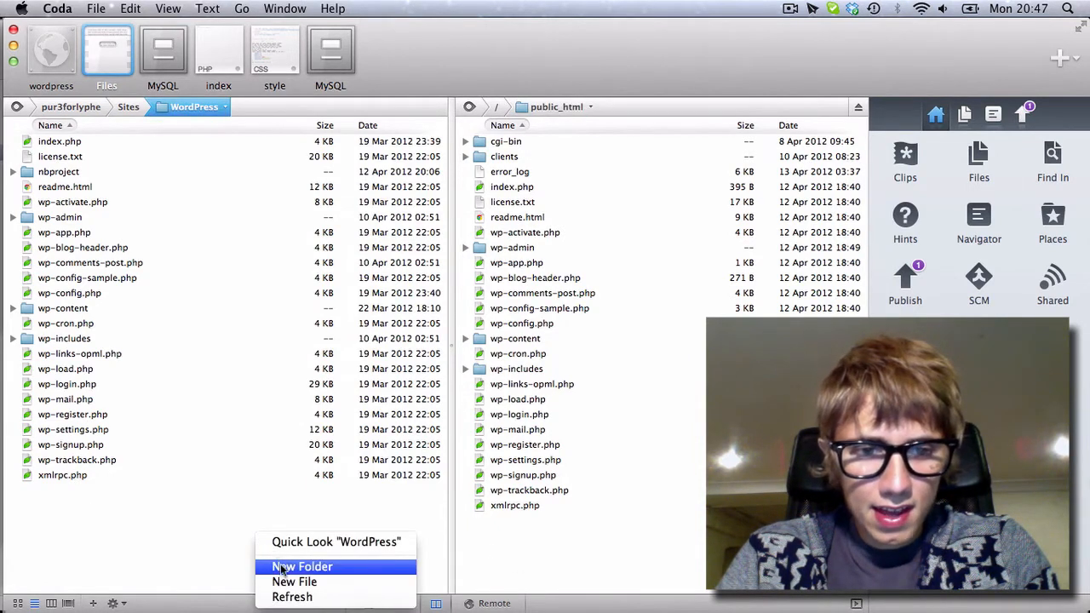
click(293, 582)
text(test.php)
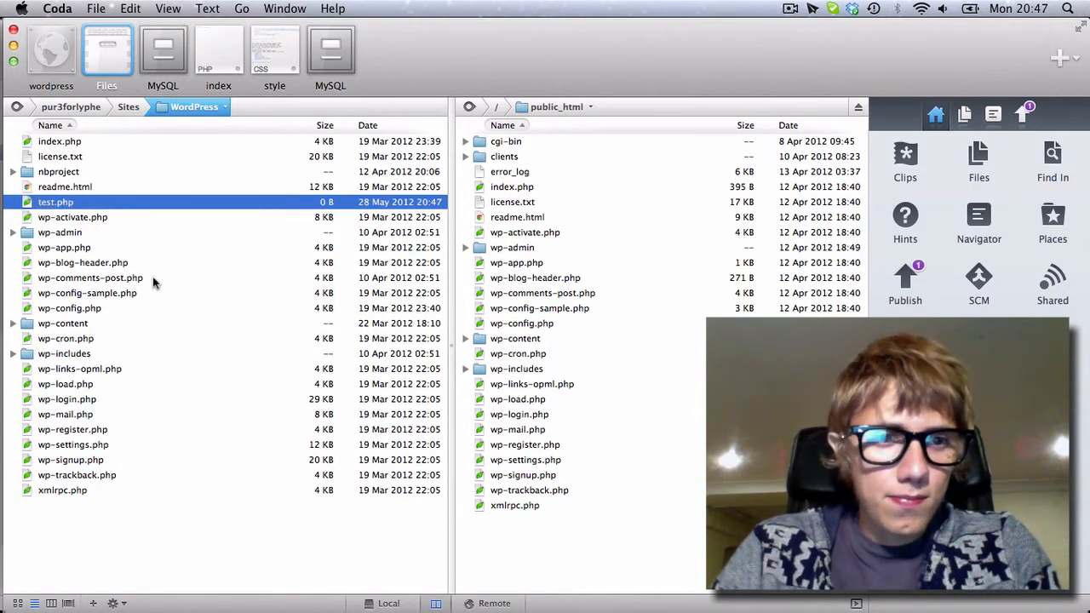
double_click(54, 201)
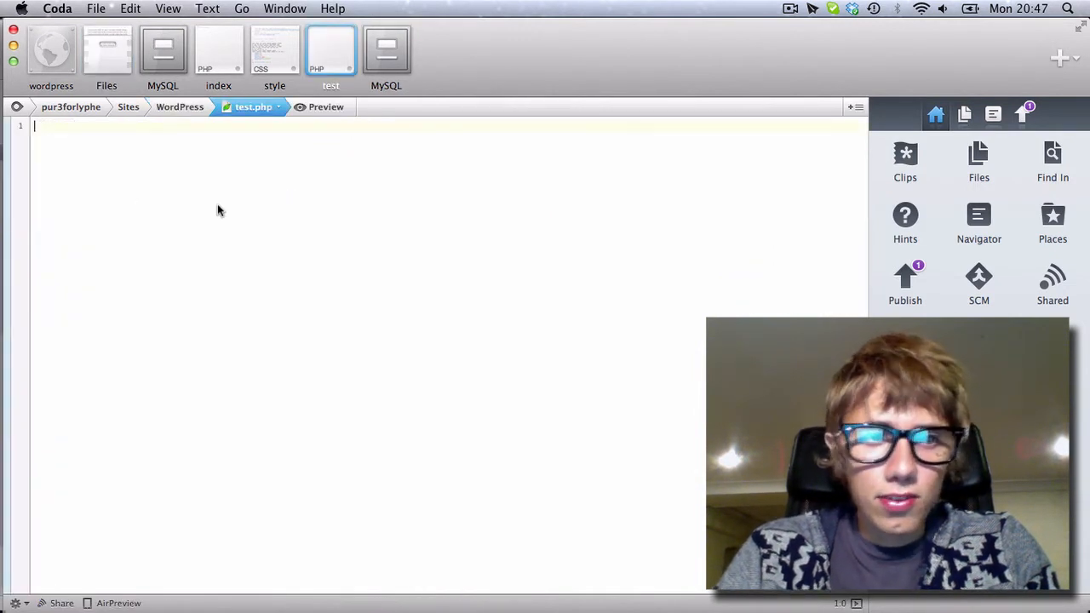
text(<?php)
text(echo 'hello this world'l)
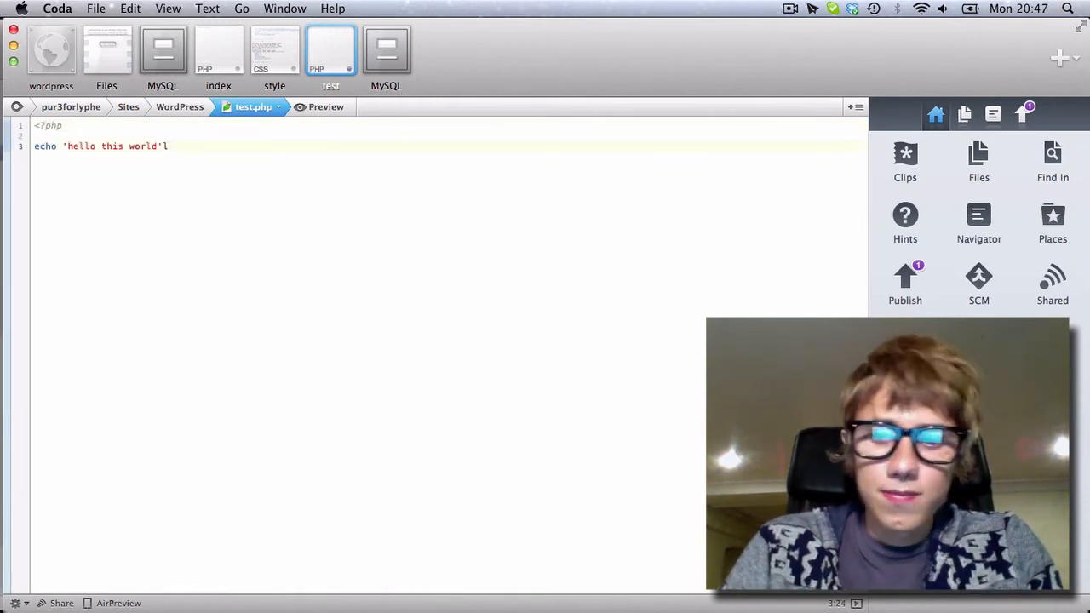
Step: Finish the echo statement and point a Chrome tab at the live site's /test.php page
text(;)
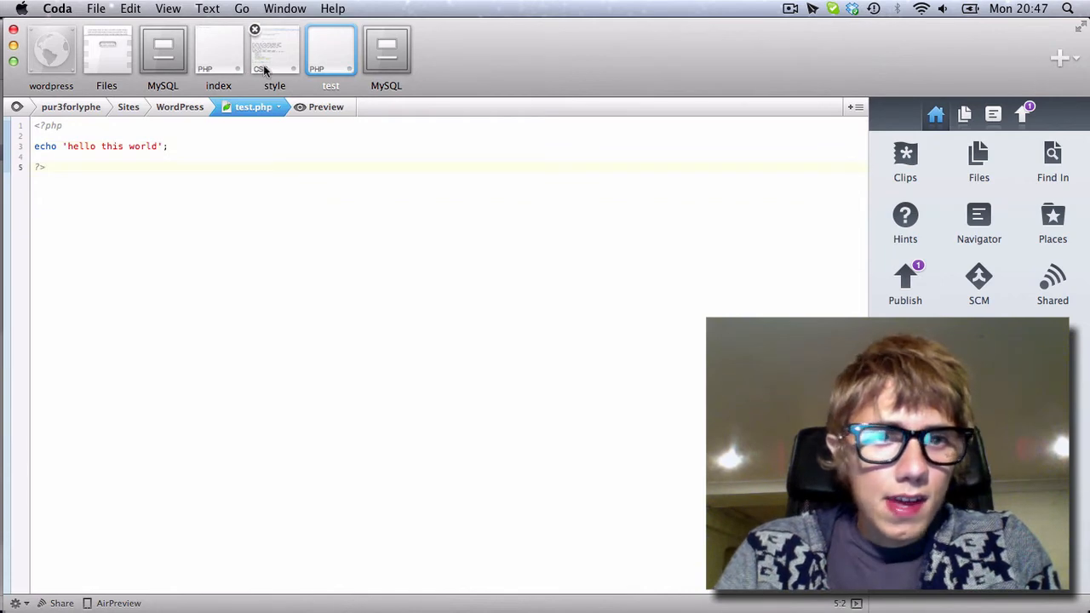
click(106, 51)
text(ownedproductions.co)
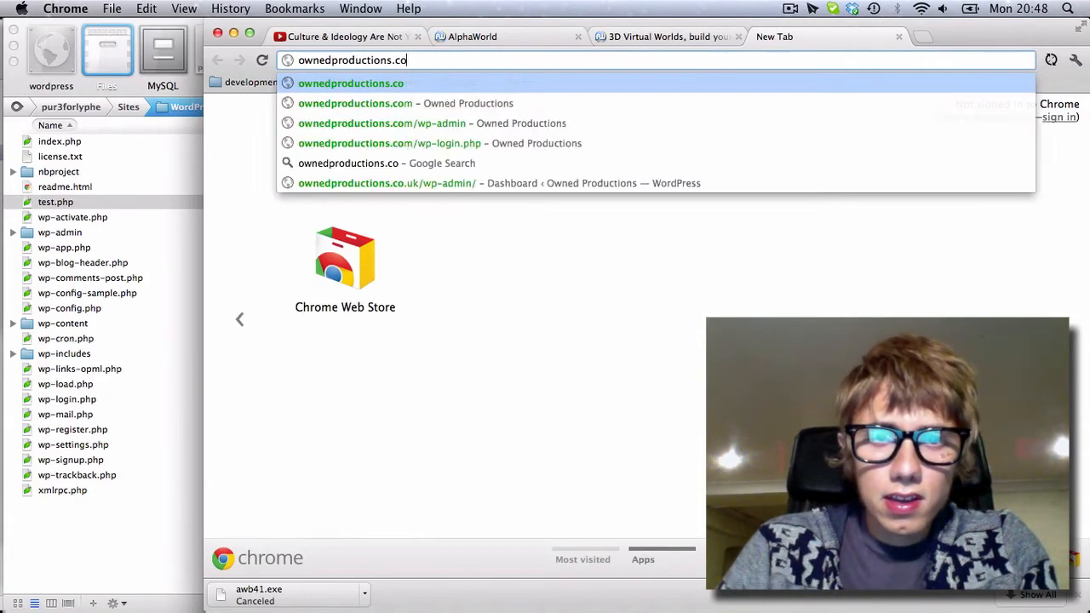
text(.uk/)
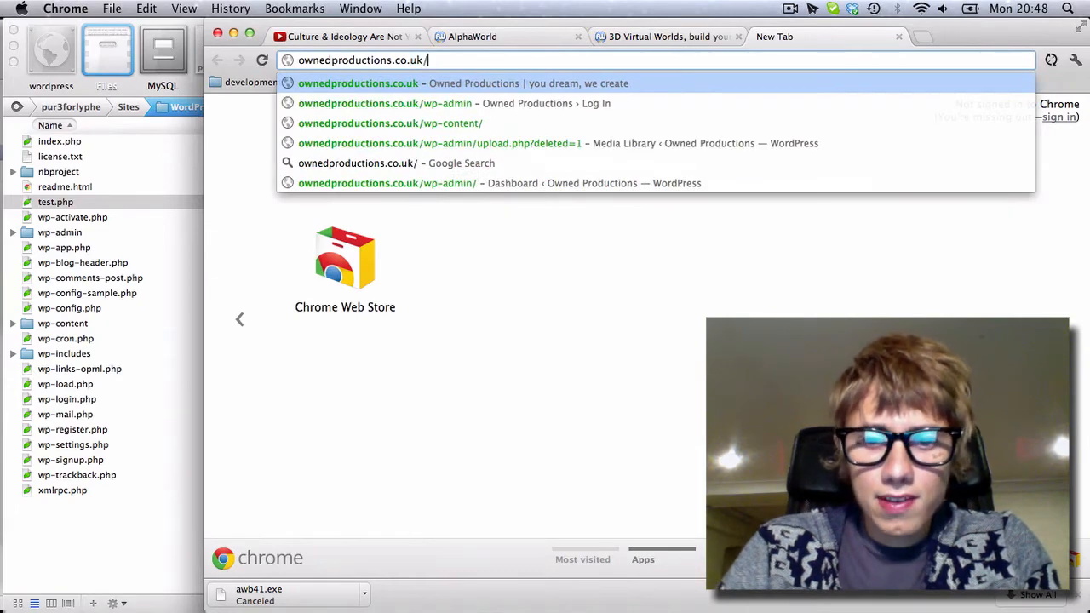
text(test.php)
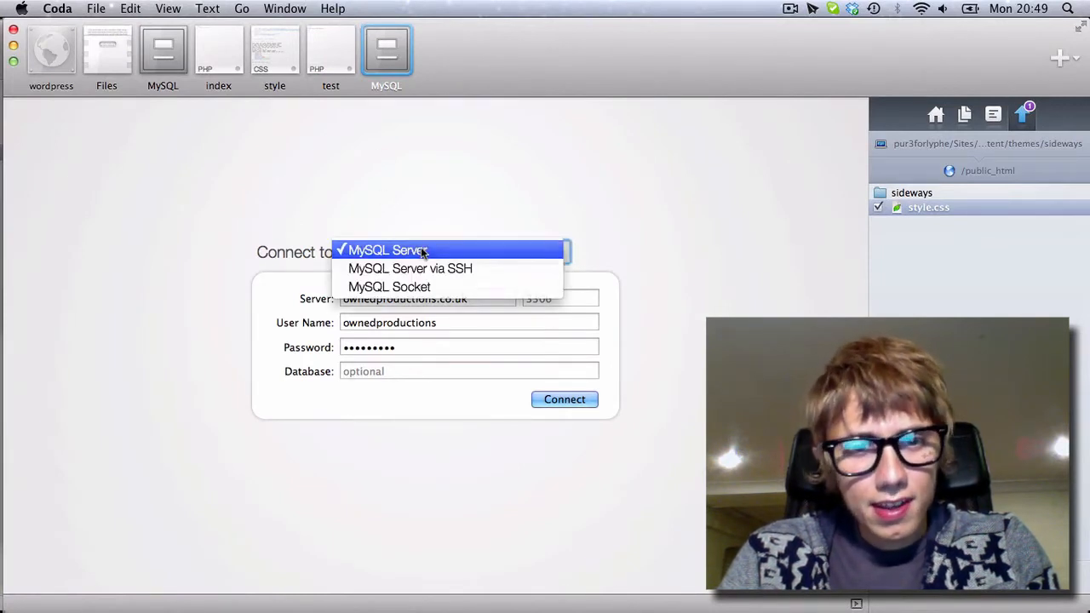
Step: Connect through a local MySQL socket, dismiss the access-denied error and retype the user name as root
click(389, 249)
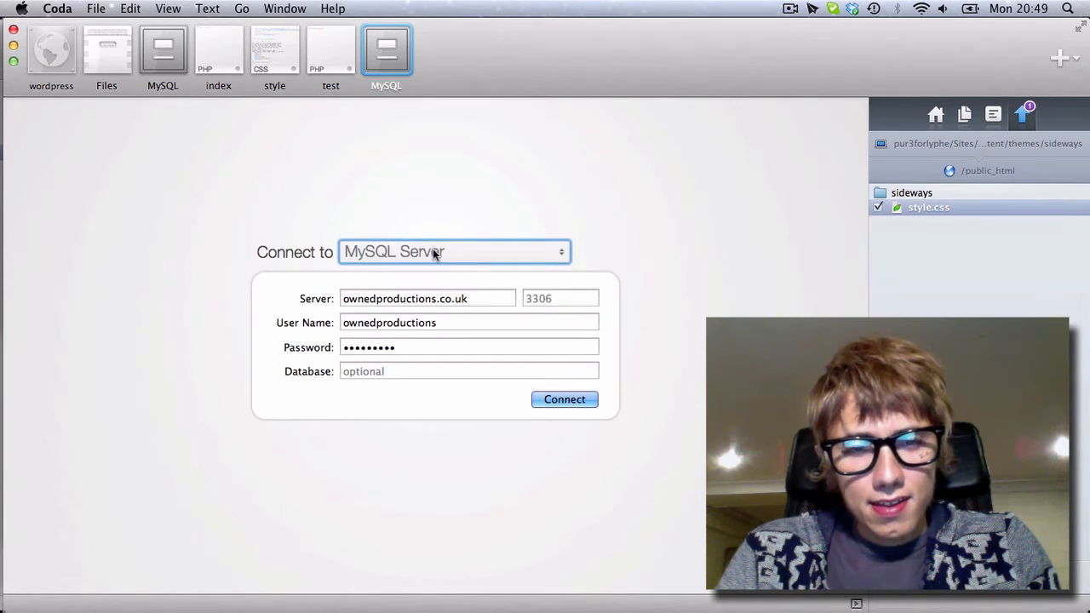
click(453, 252)
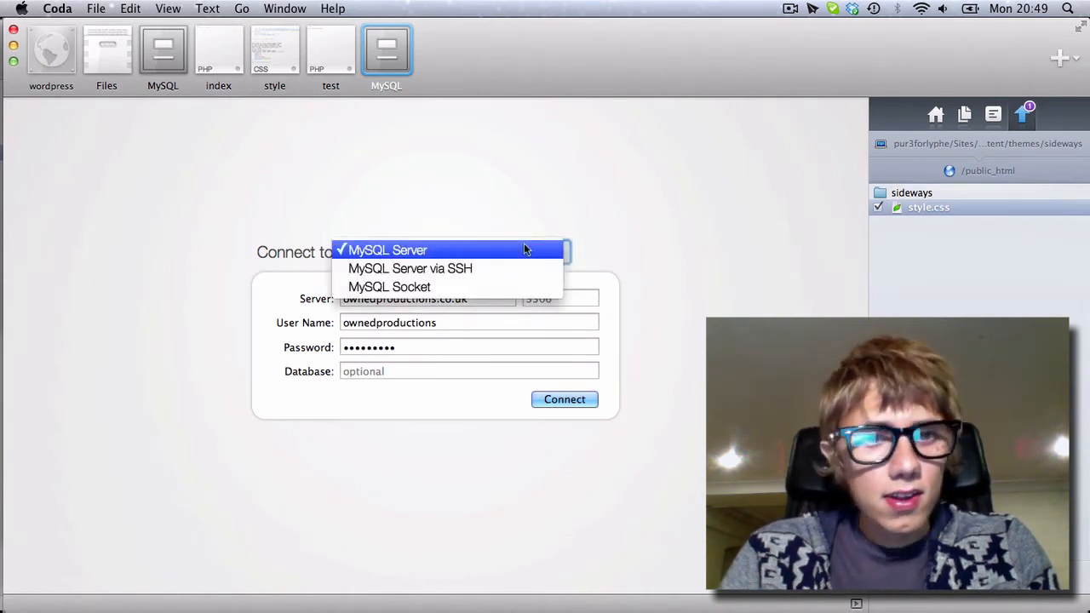
click(388, 286)
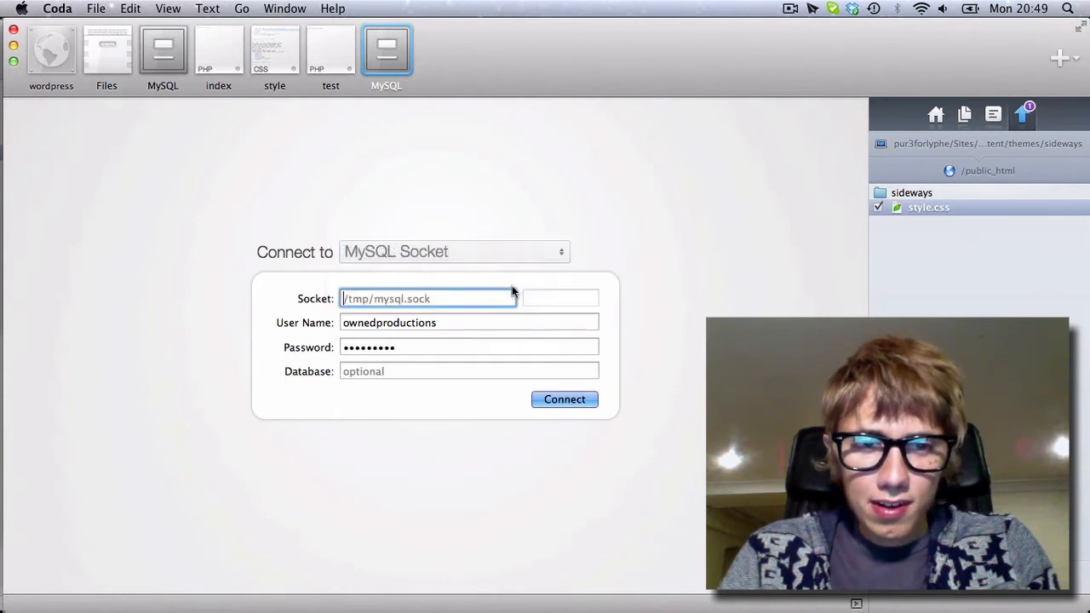
click(563, 399)
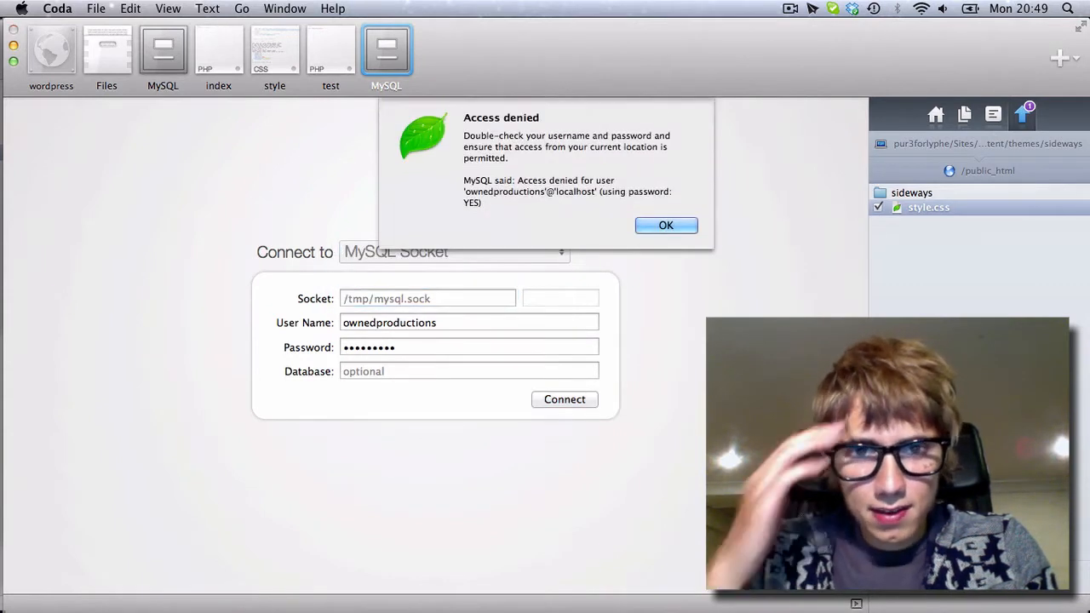
click(666, 225)
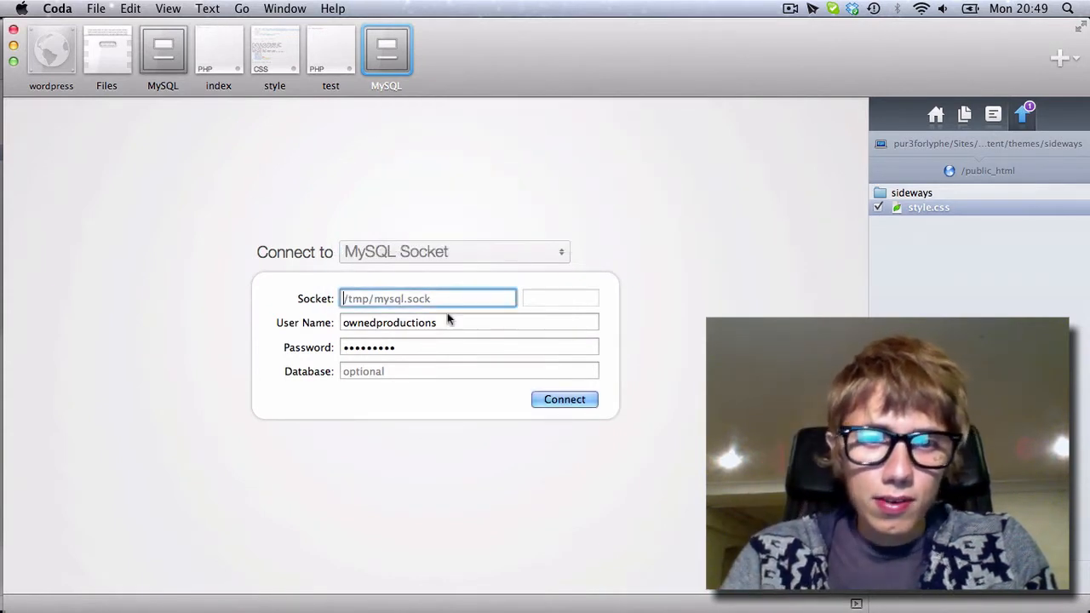
text(roo)
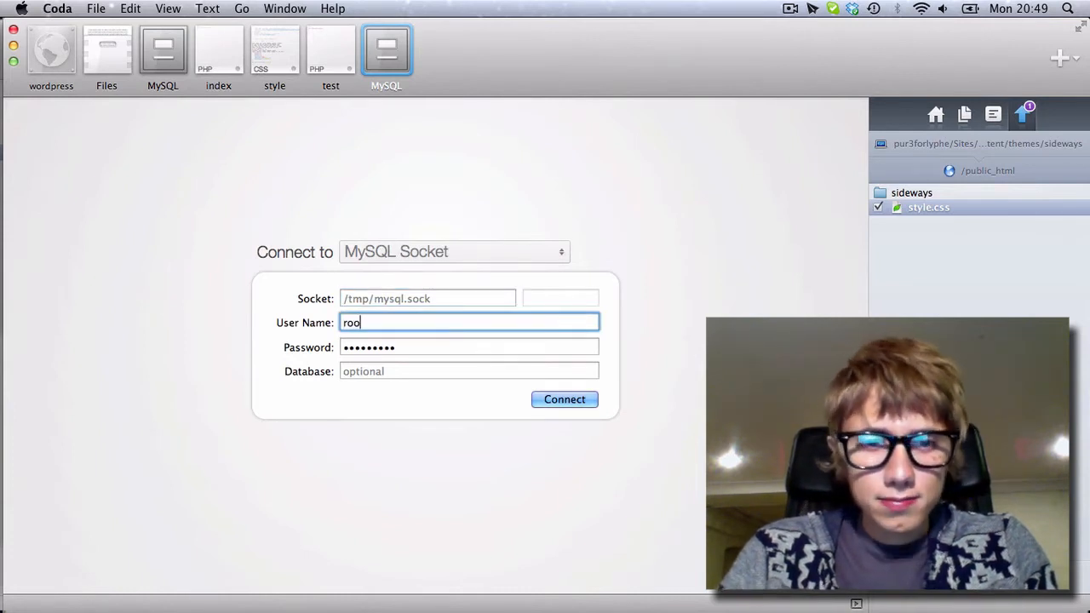
Step: Connect as root, choose the wordpress database and browse wp_users structure and content
click(564, 399)
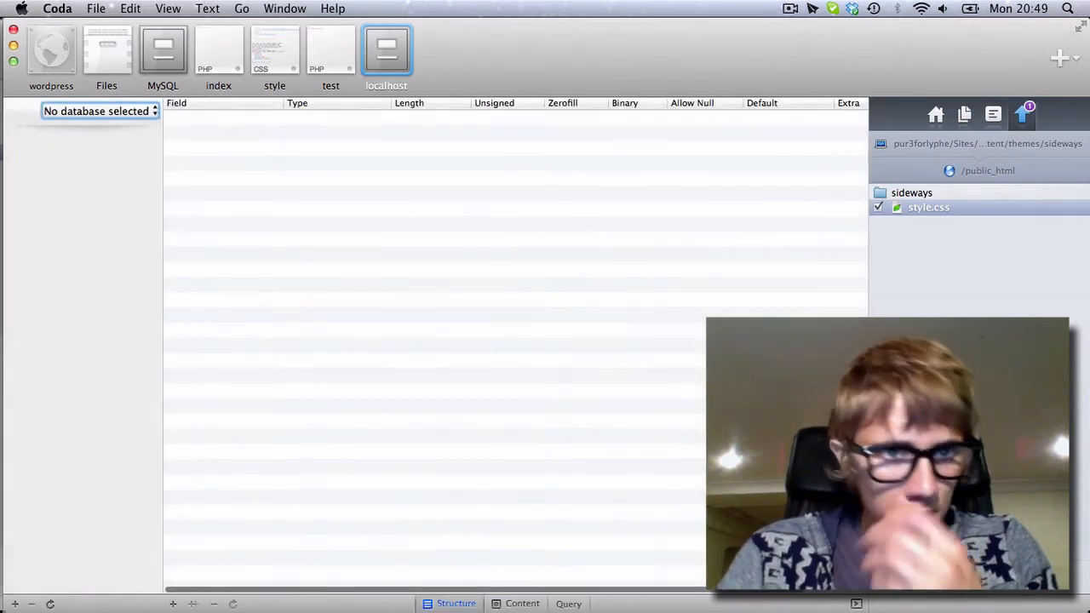
click(99, 111)
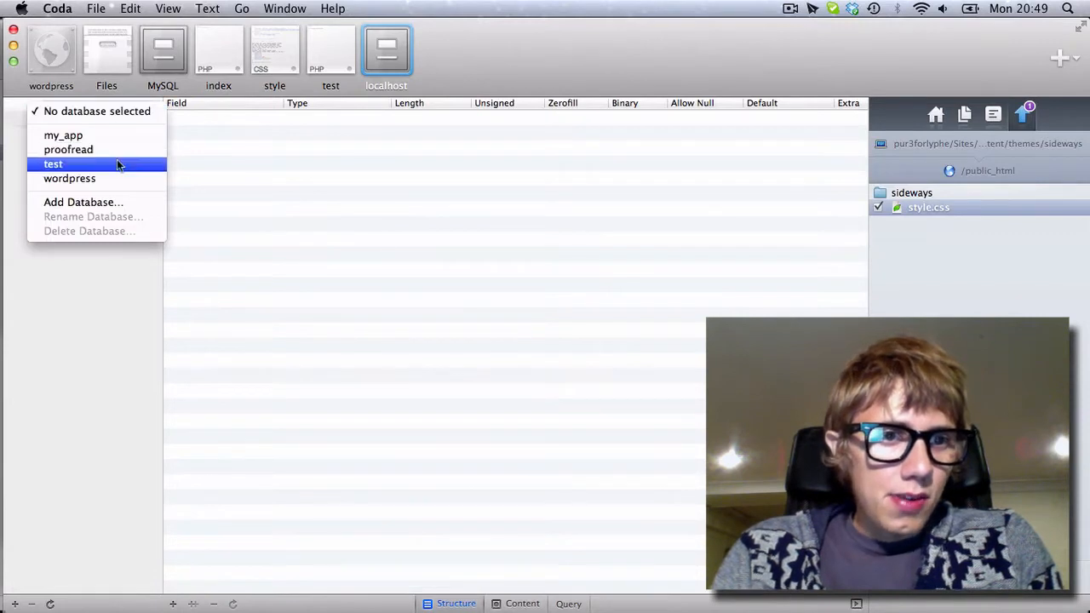
click(69, 178)
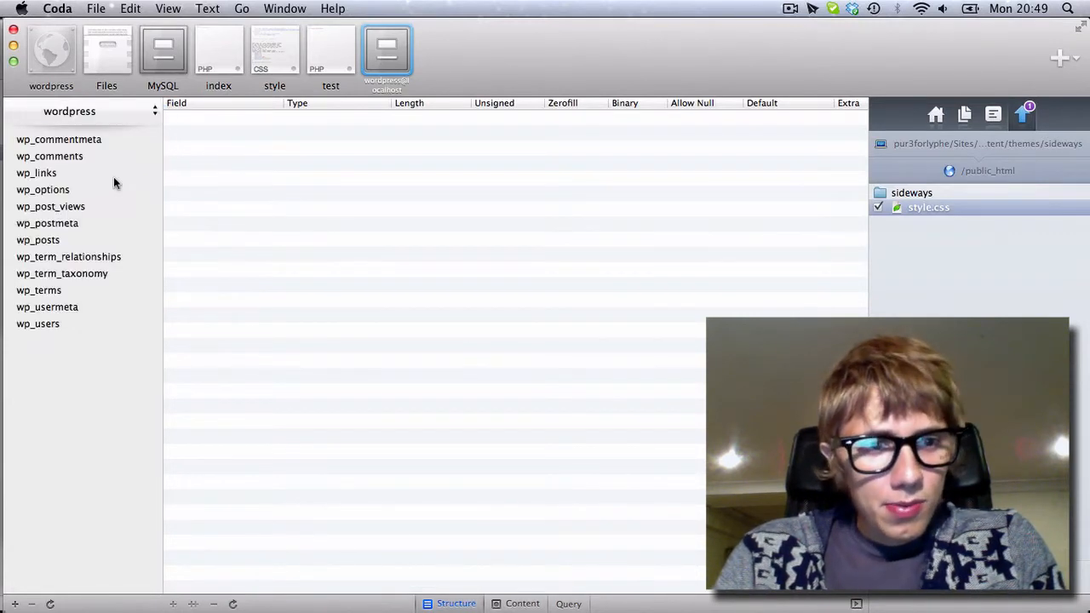
mouse_move(225, 483)
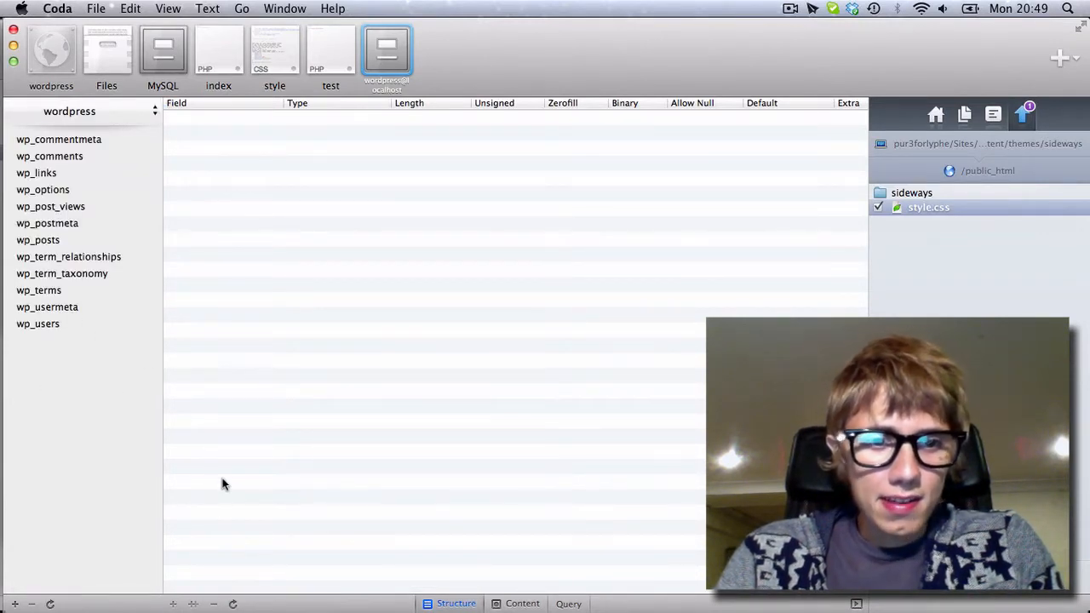
click(37, 323)
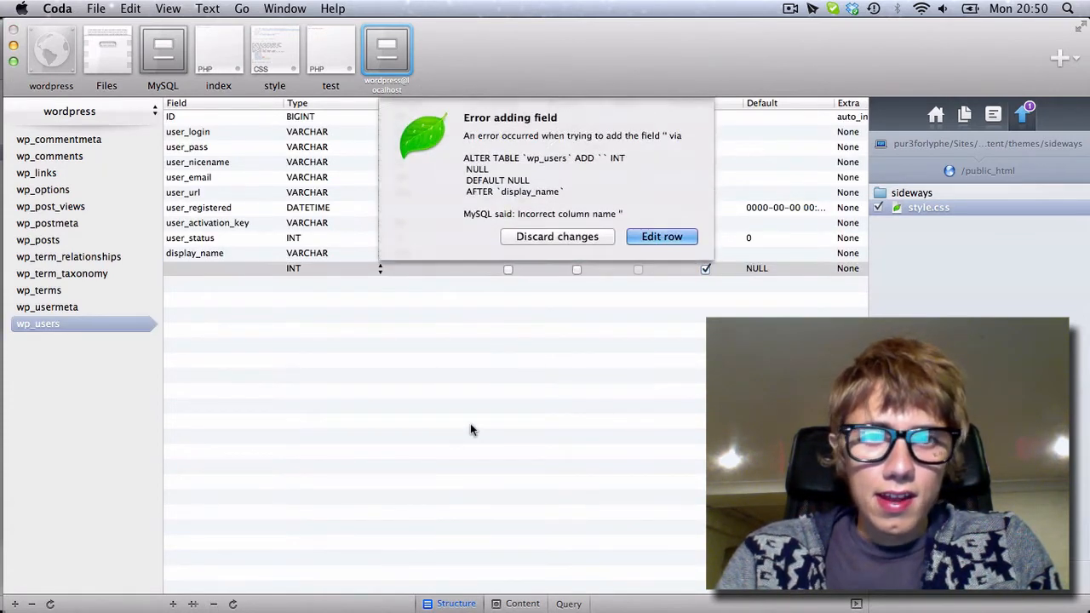
click(557, 236)
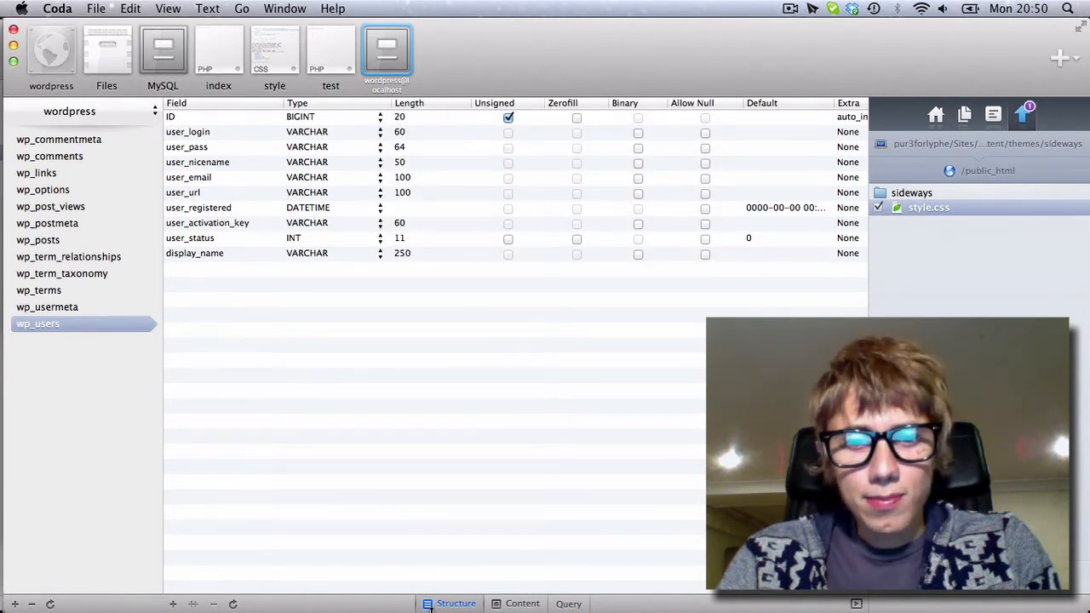
click(521, 603)
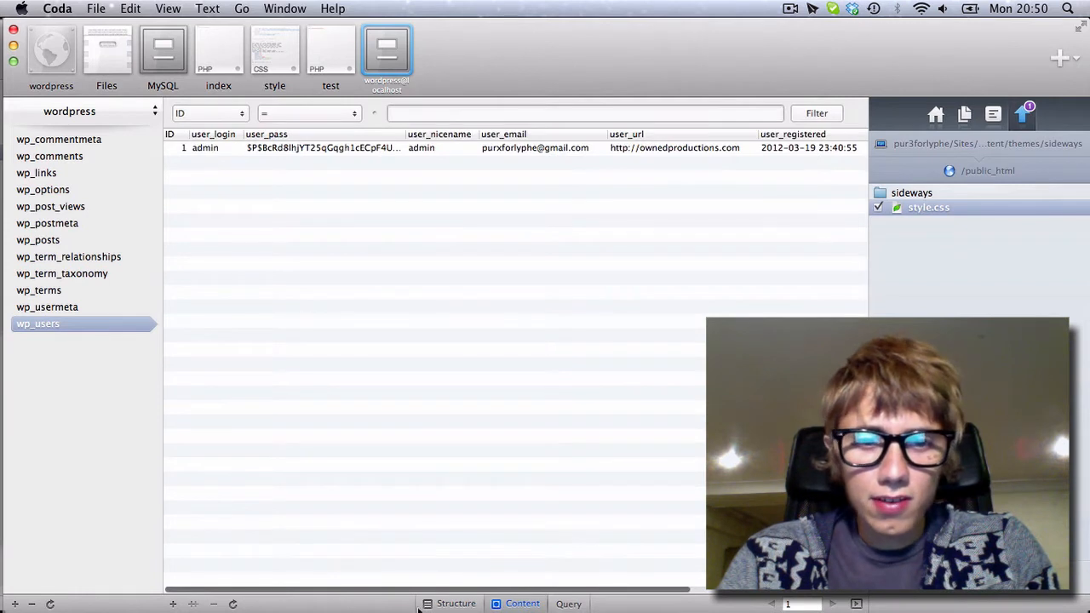
Step: Start a raw SQL query reading 'DROP ALL TAB' in the Query editor
click(568, 603)
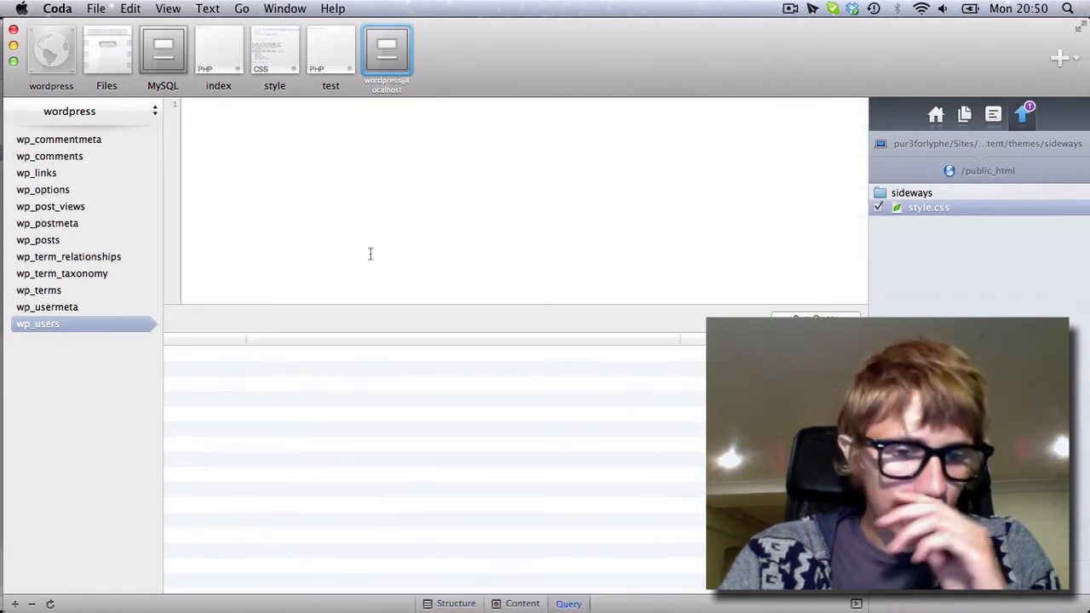
text(DROP A)
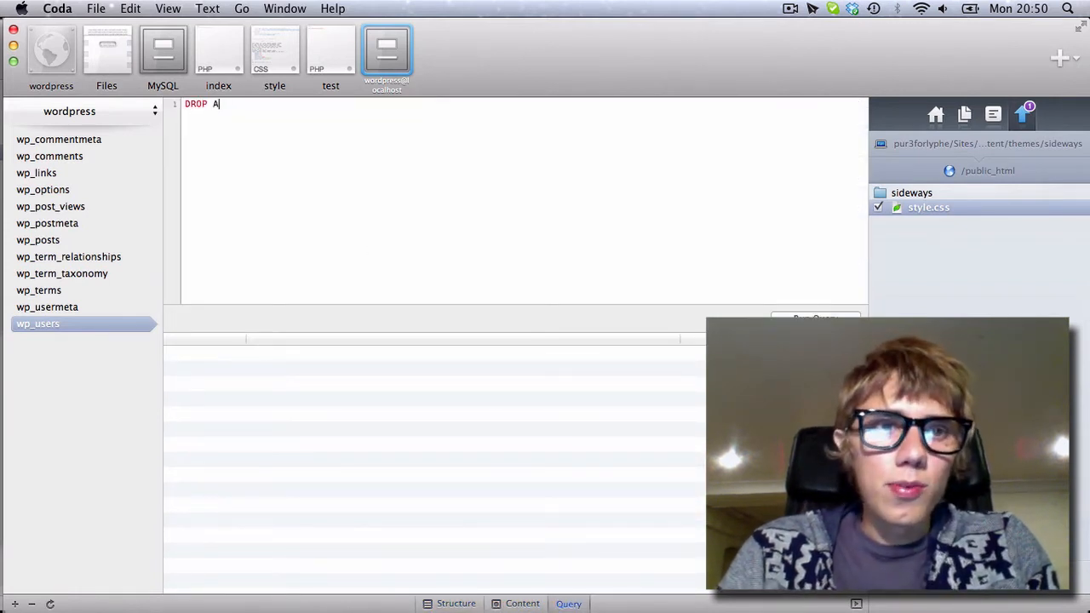
text(LL TAB)
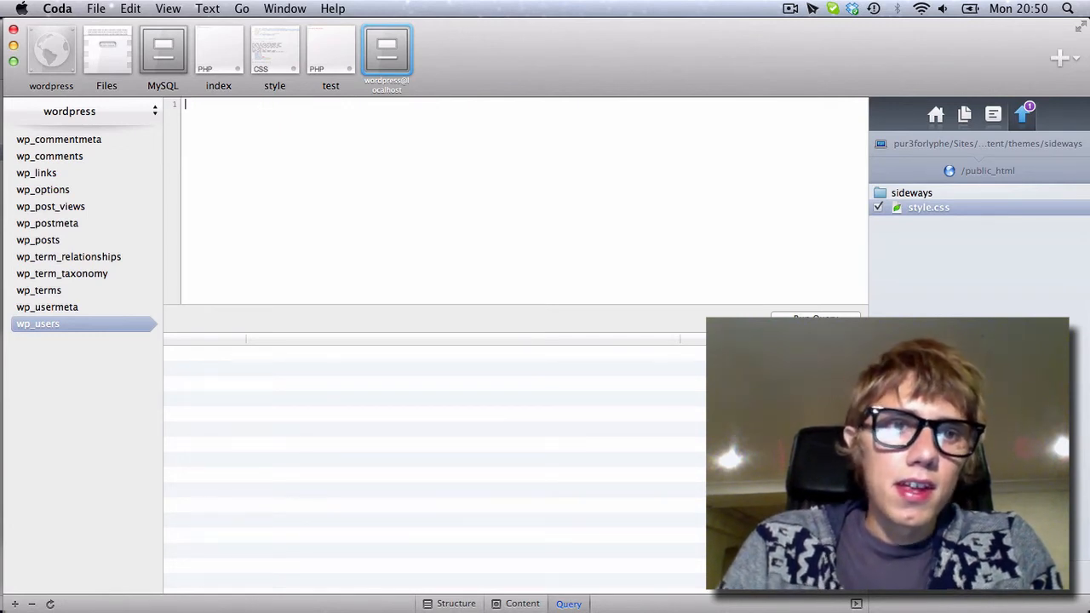
click(49, 157)
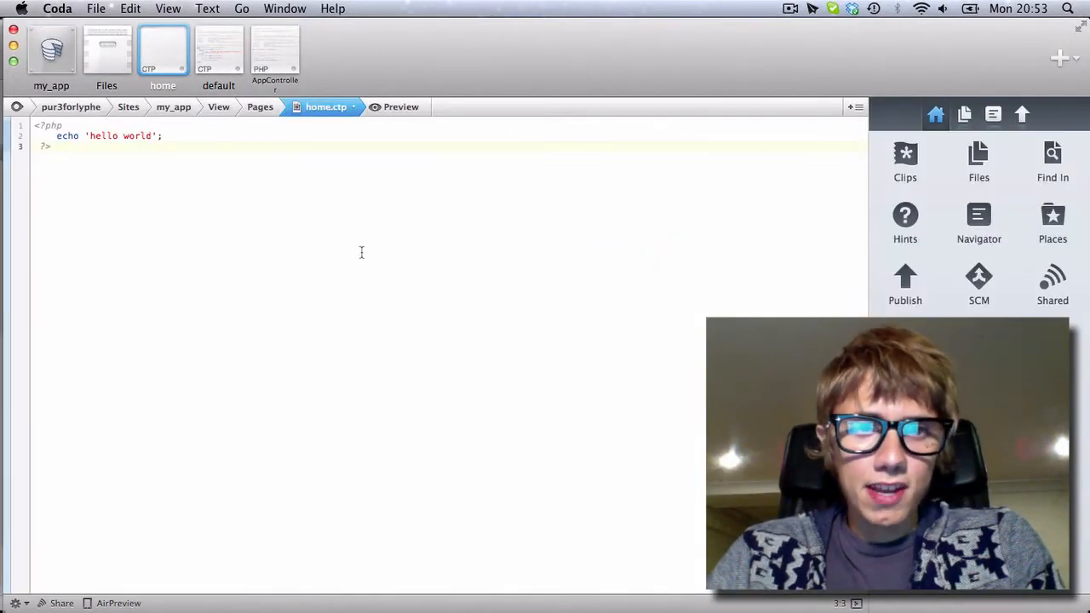
click(274, 51)
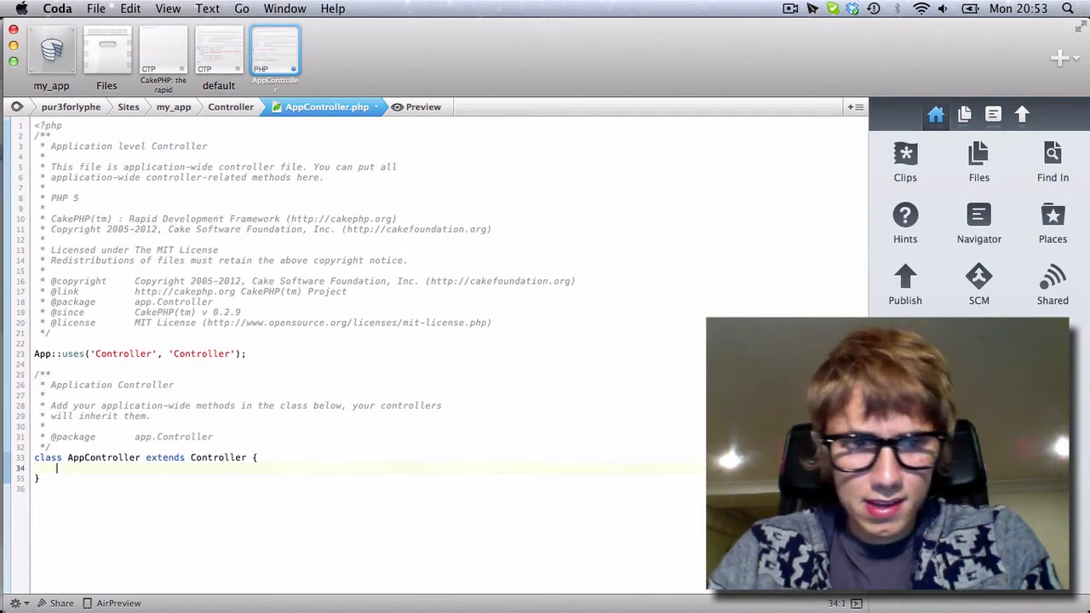
key(Return)
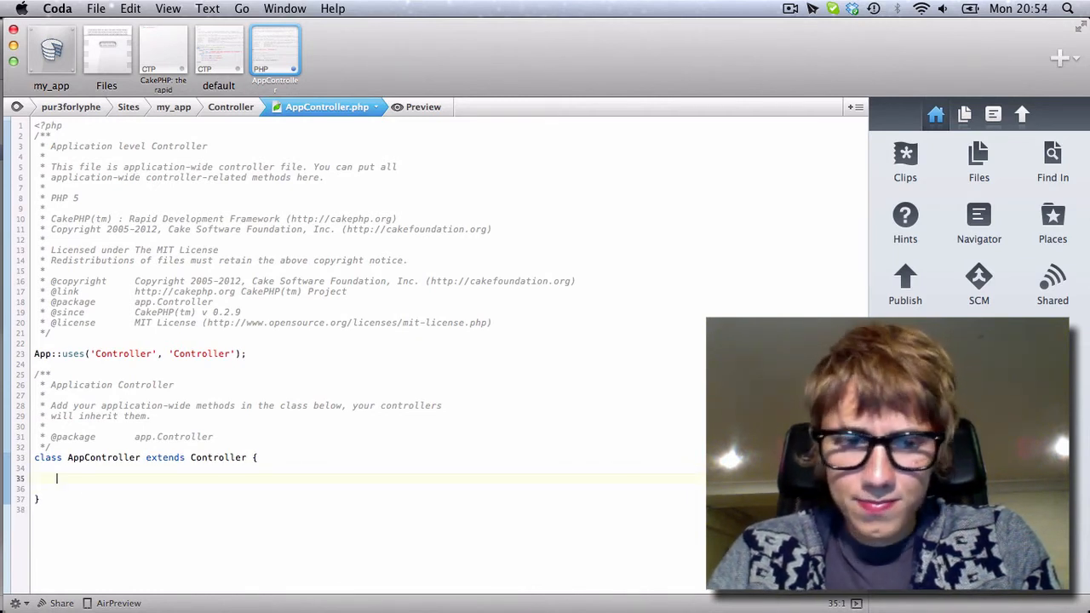
text(/)
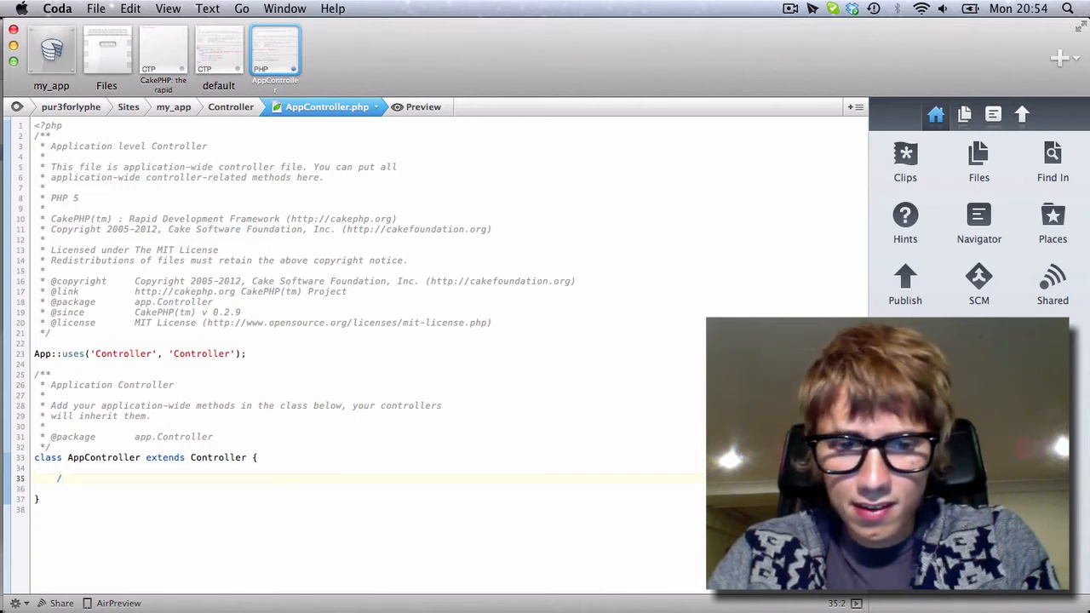
text(**)
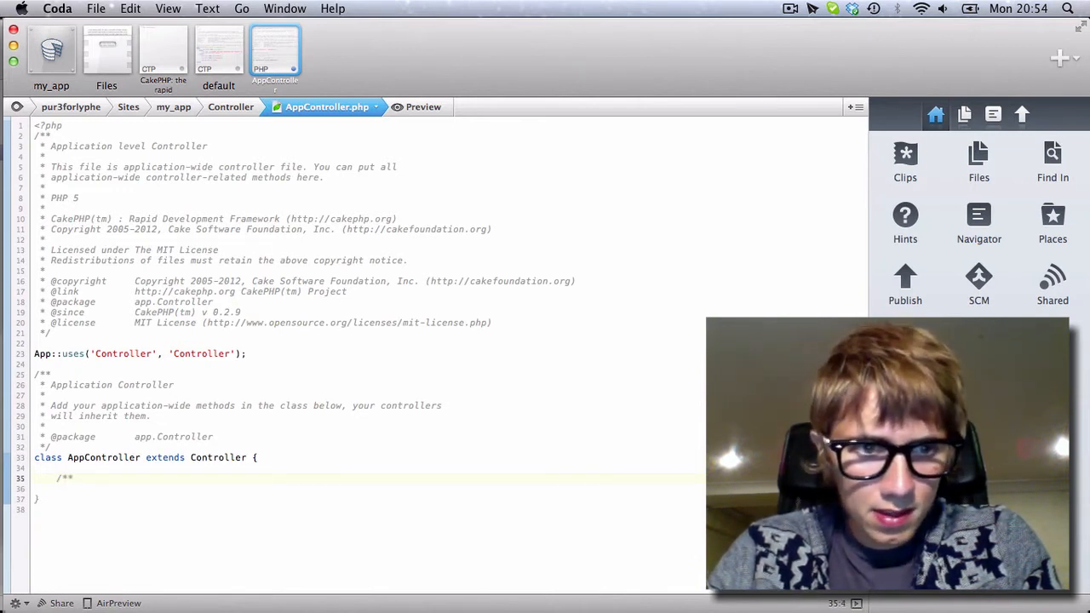
key(Return)
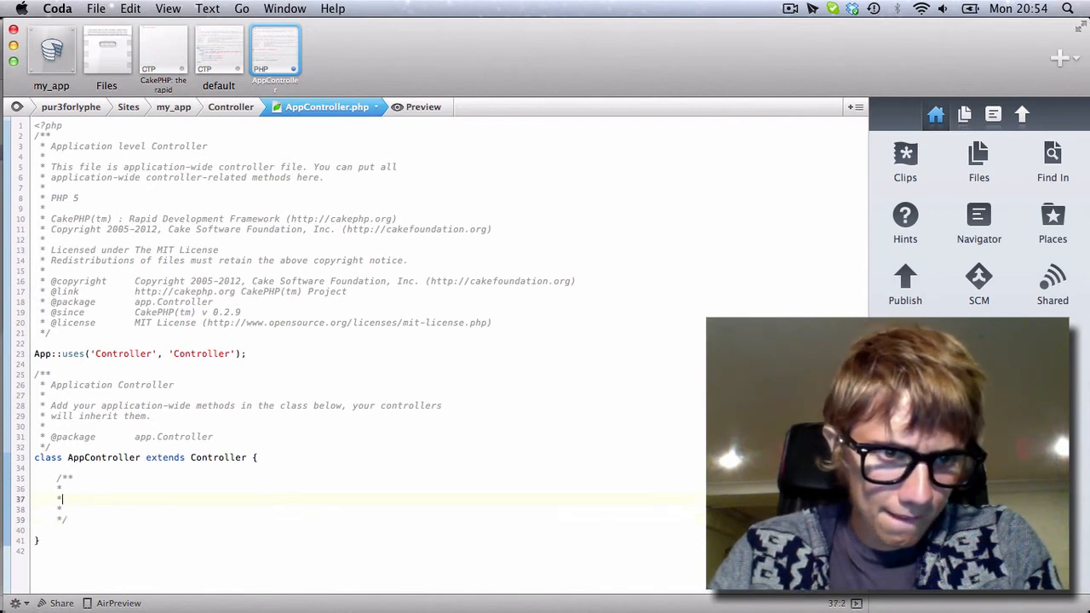
key(Up)
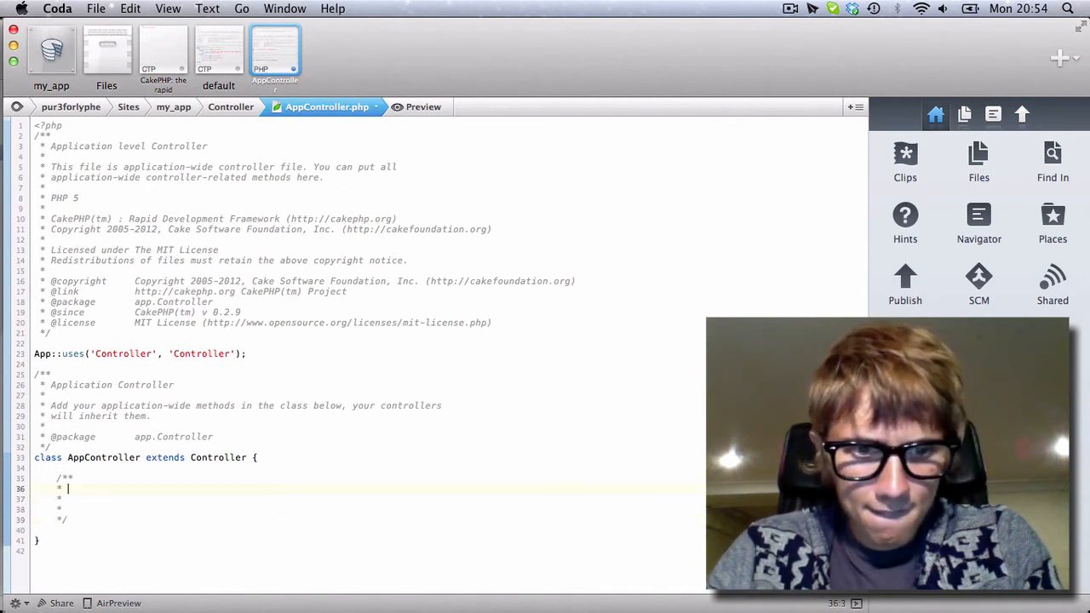
text(@brei)
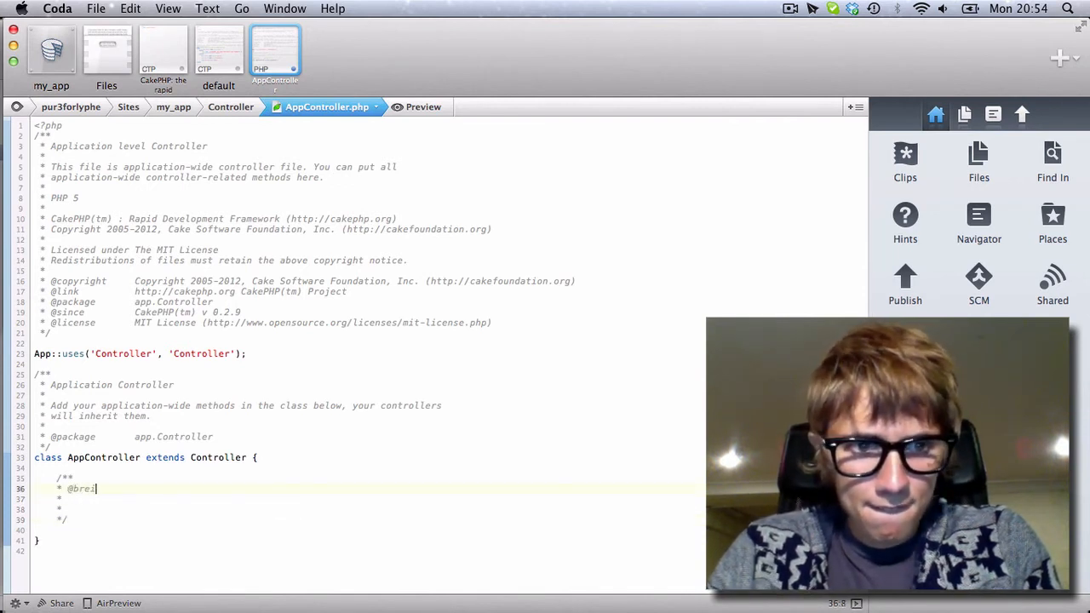
text(f)
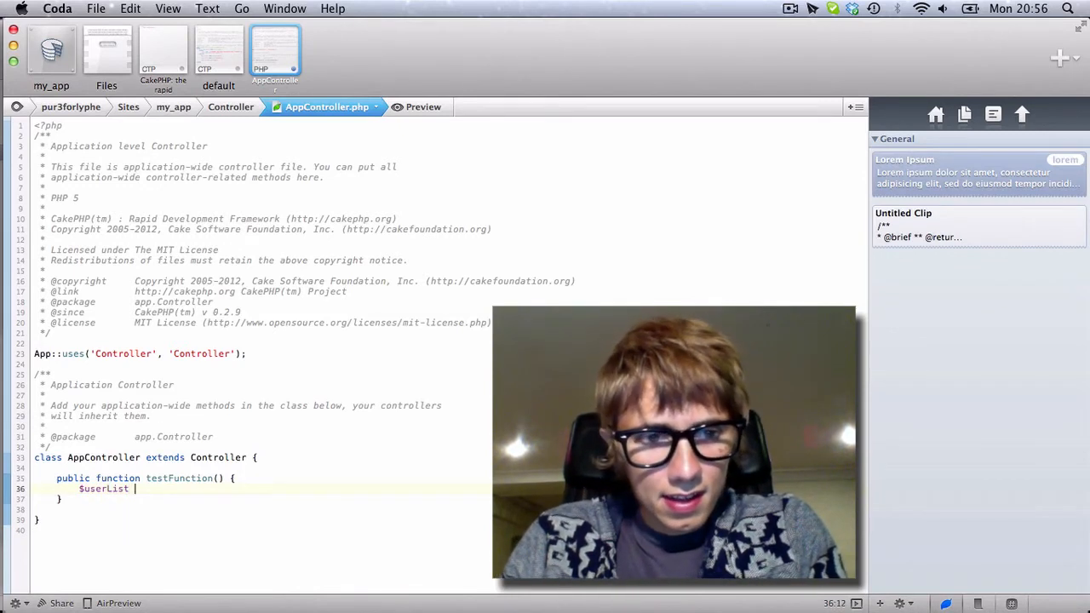
Step: Write $userList = $this->User->find() inside testFunction, fixing a mistyped $this->fin
text(= $)
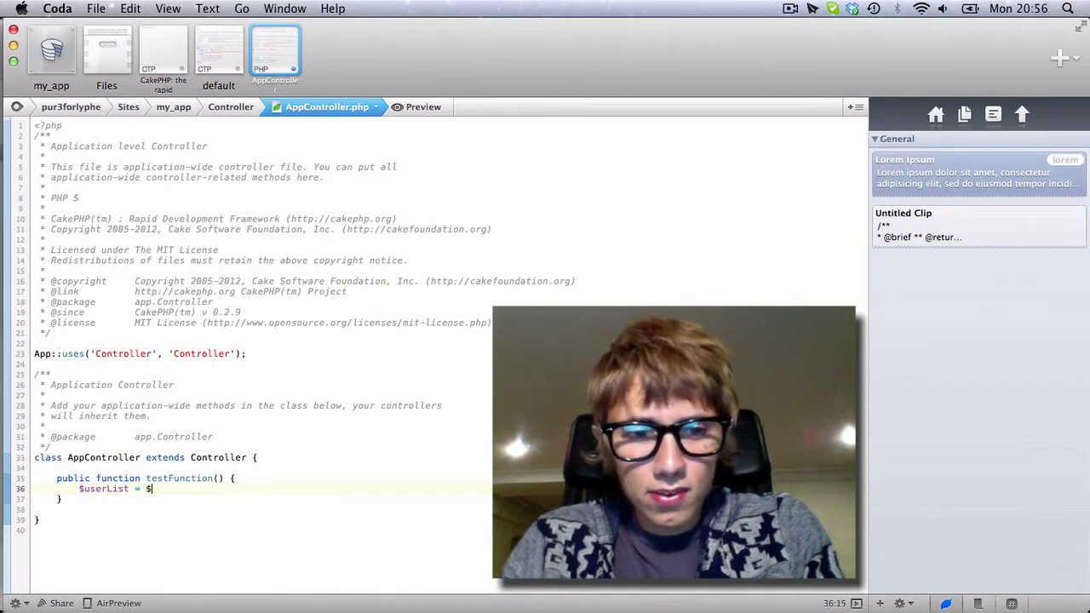
text(this->fin)
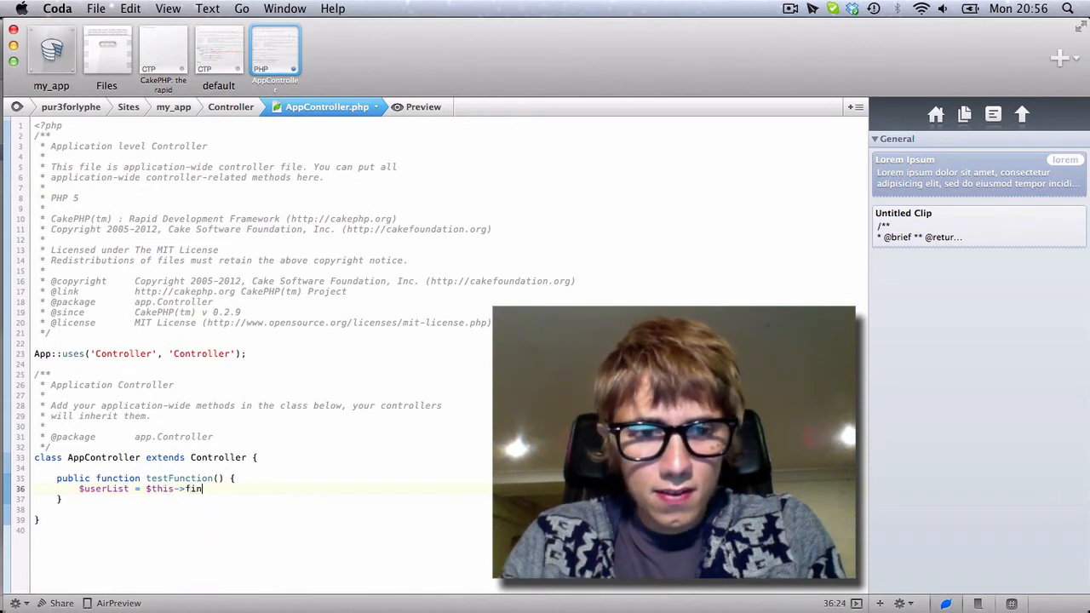
key(Backspace)
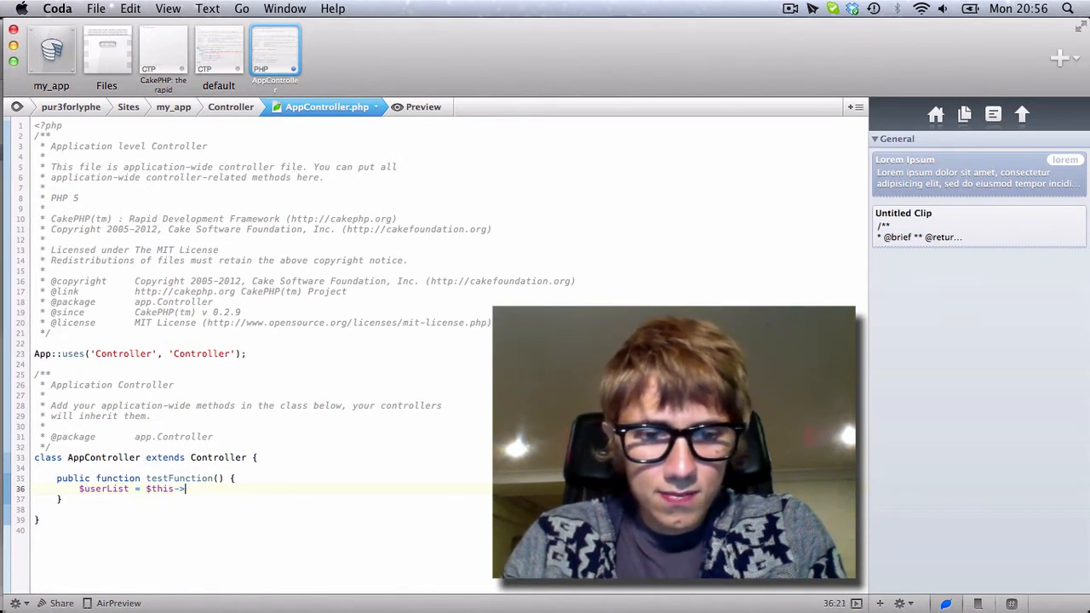
text(User->)
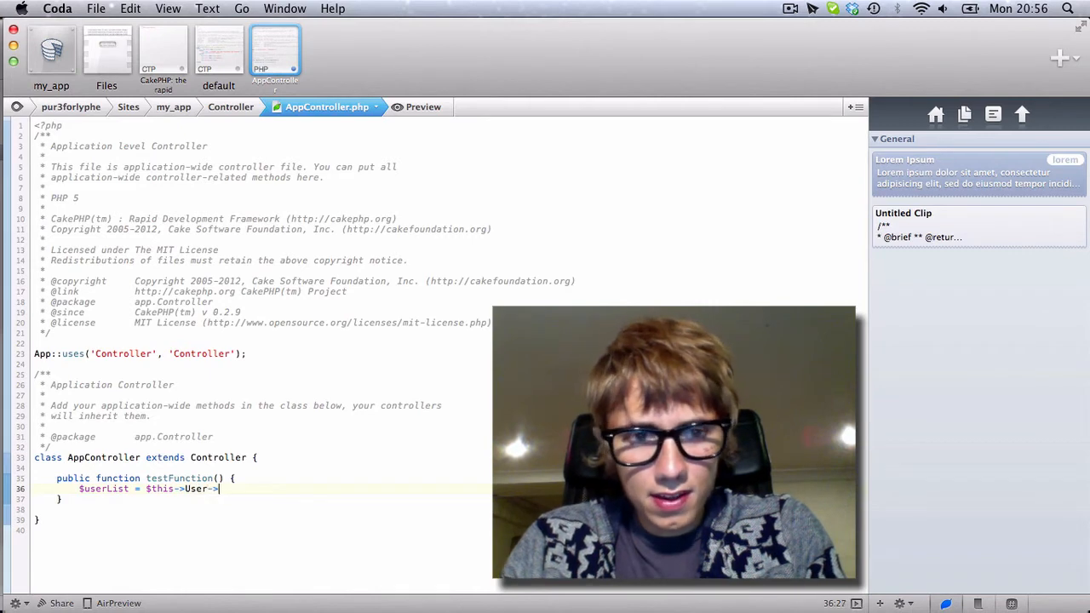
text(find())
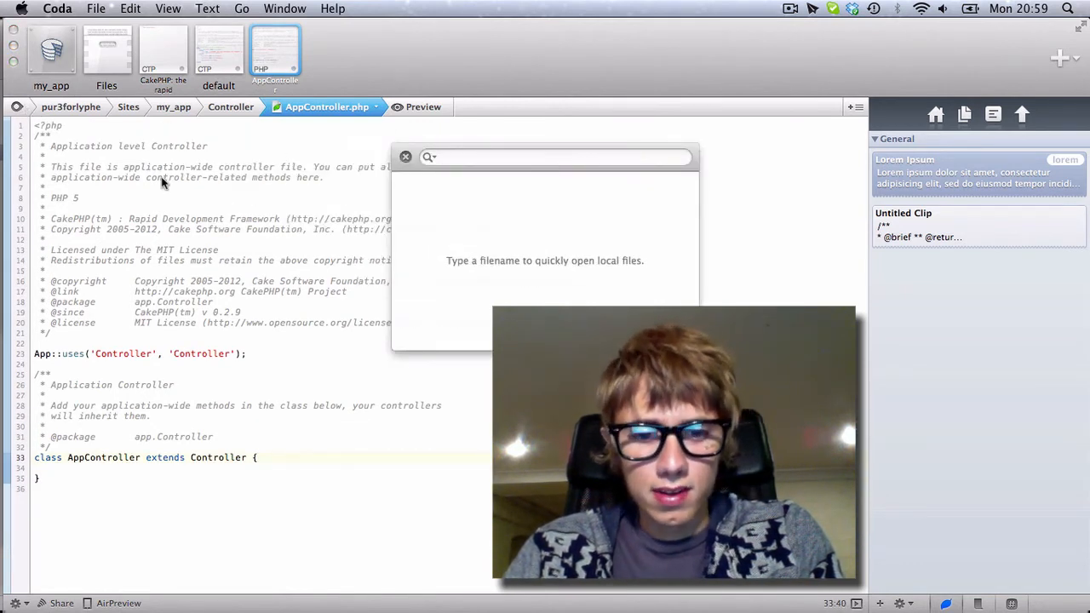
Step: Jump to mystyle.css via Quick Open and start a background: declaration on #content
text(mys)
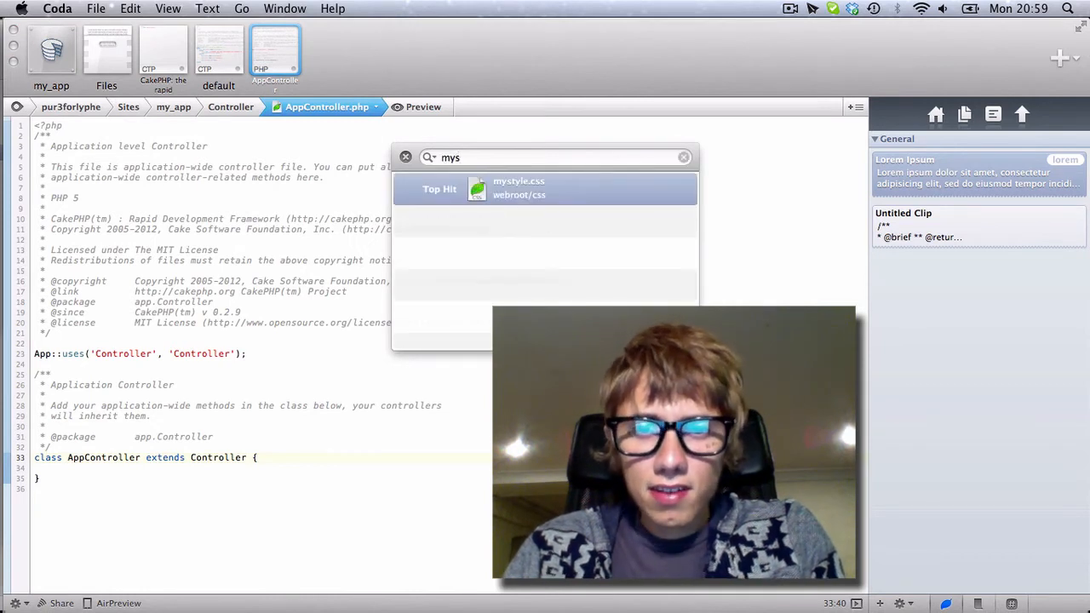
click(518, 187)
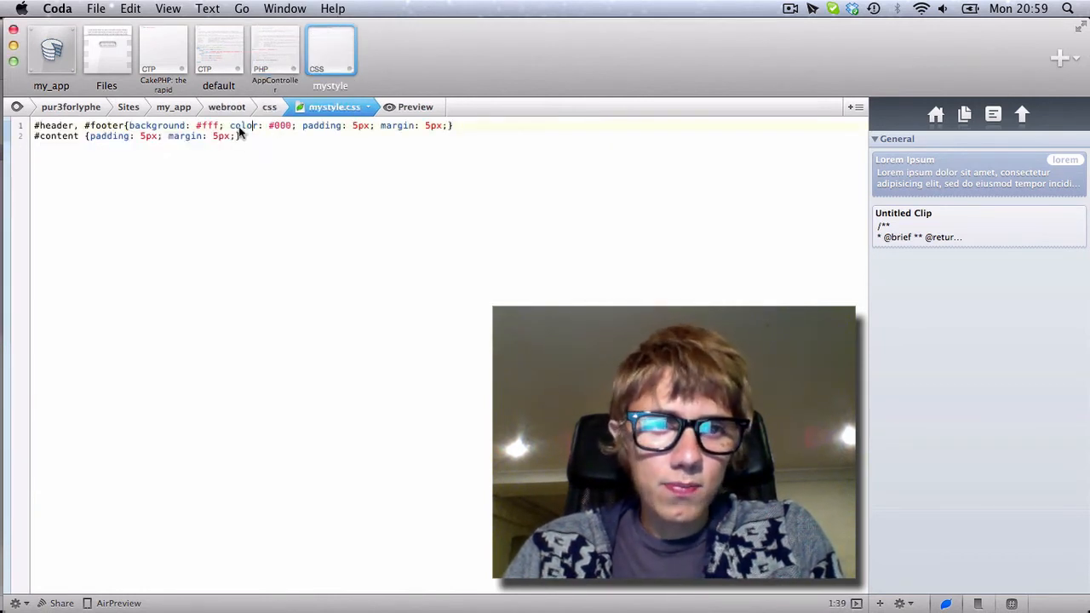
text(background:)
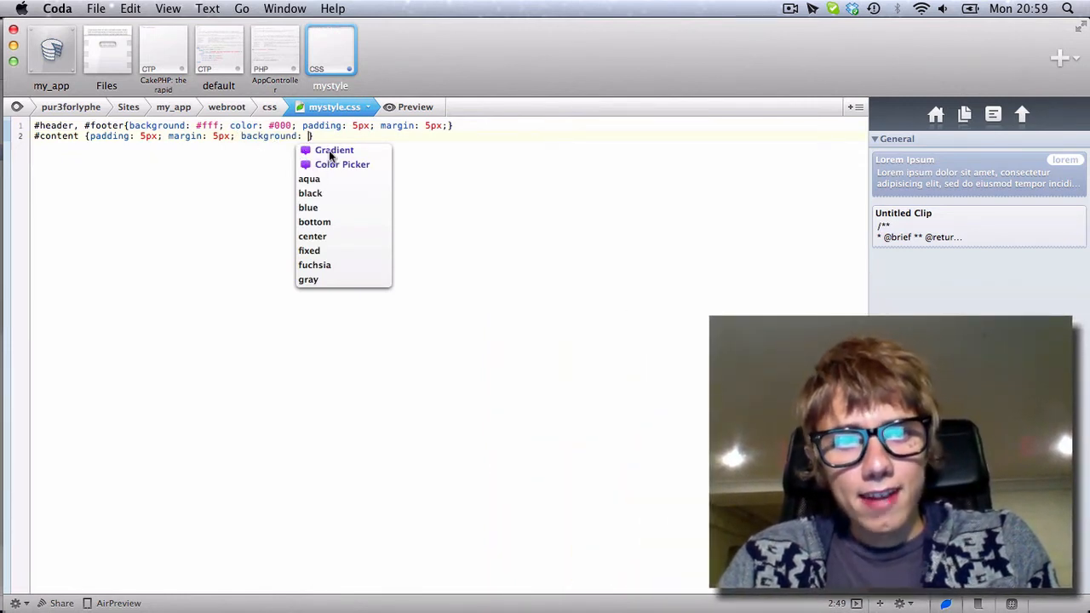
mouse_move(334, 150)
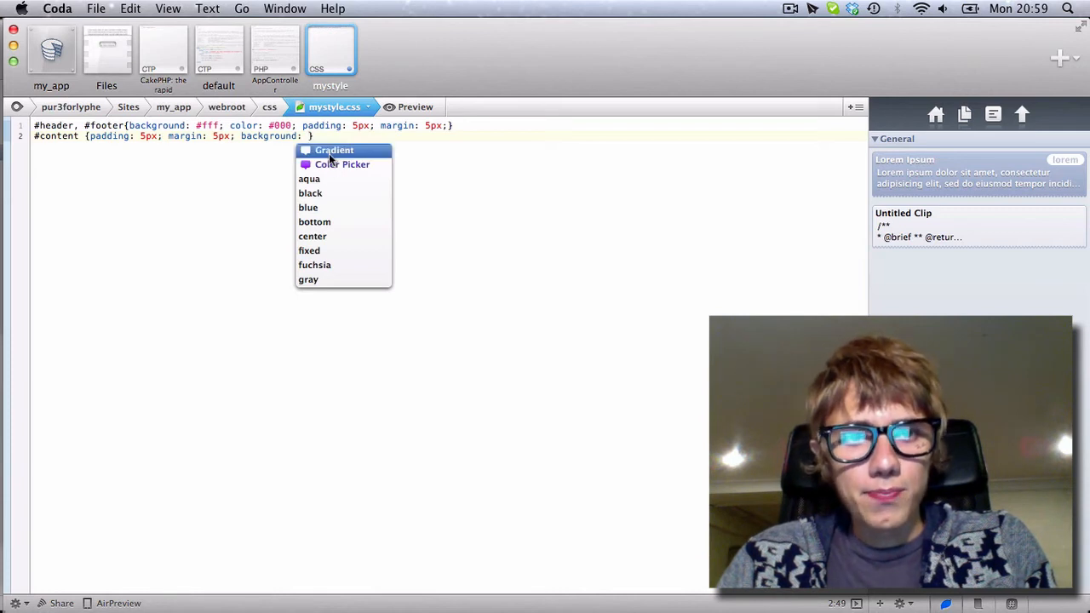
Step: Build a green gradient background and a text-shadow with adjusted horizontal offset, then remove both
click(343, 163)
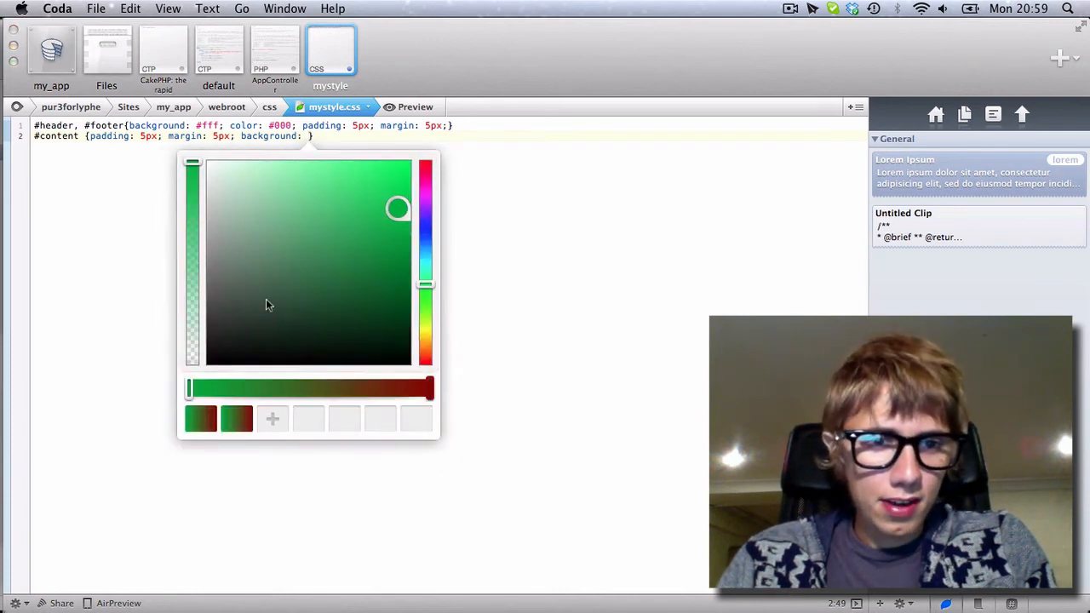
click(368, 211)
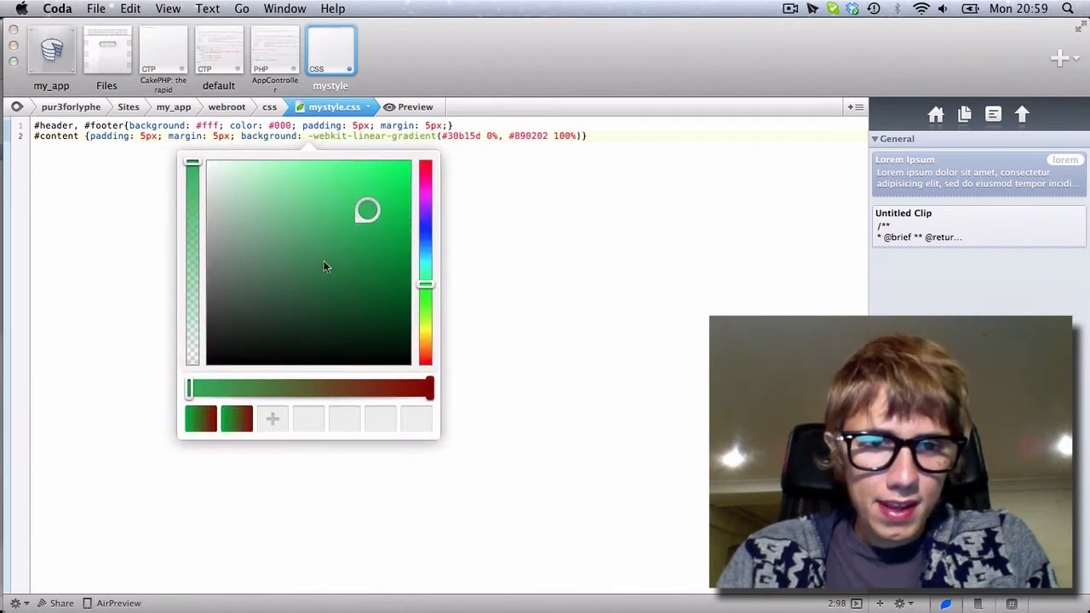
click(272, 419)
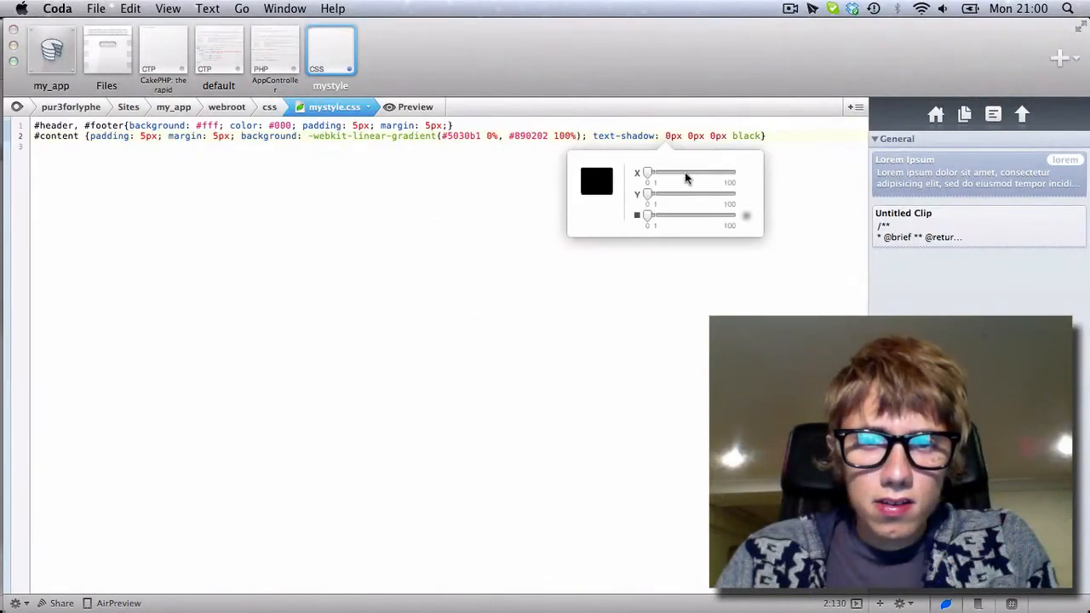
drag(647, 174, 674, 174)
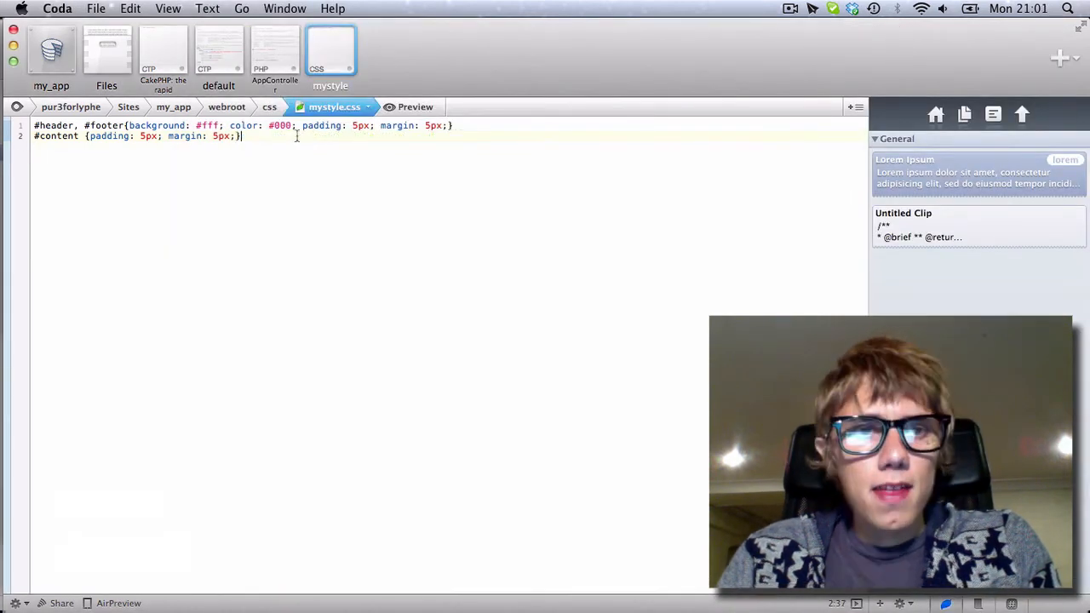
mouse_move(451, 305)
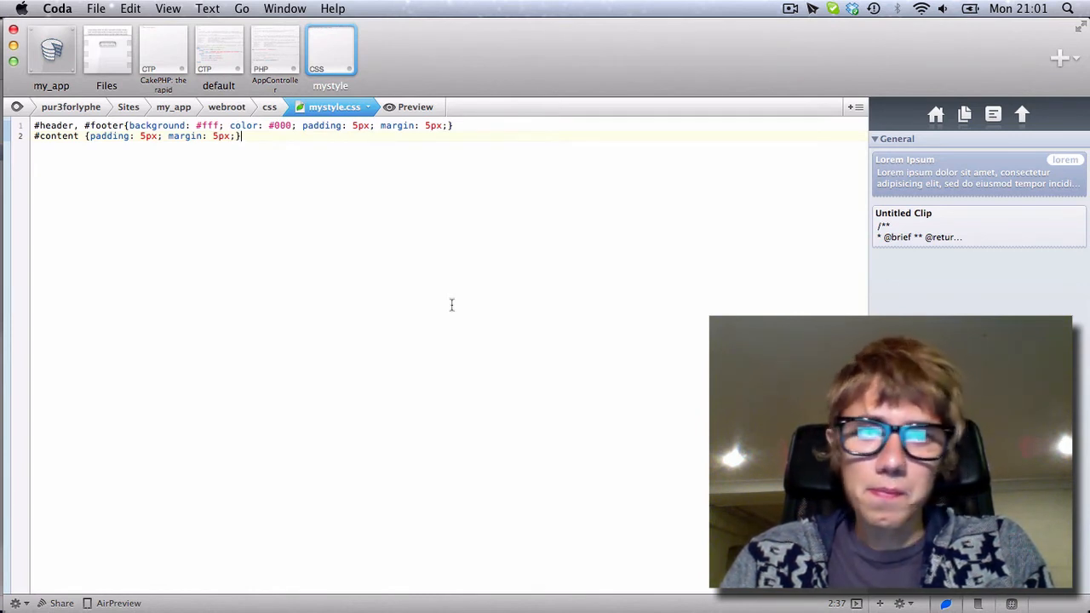
mouse_move(504, 266)
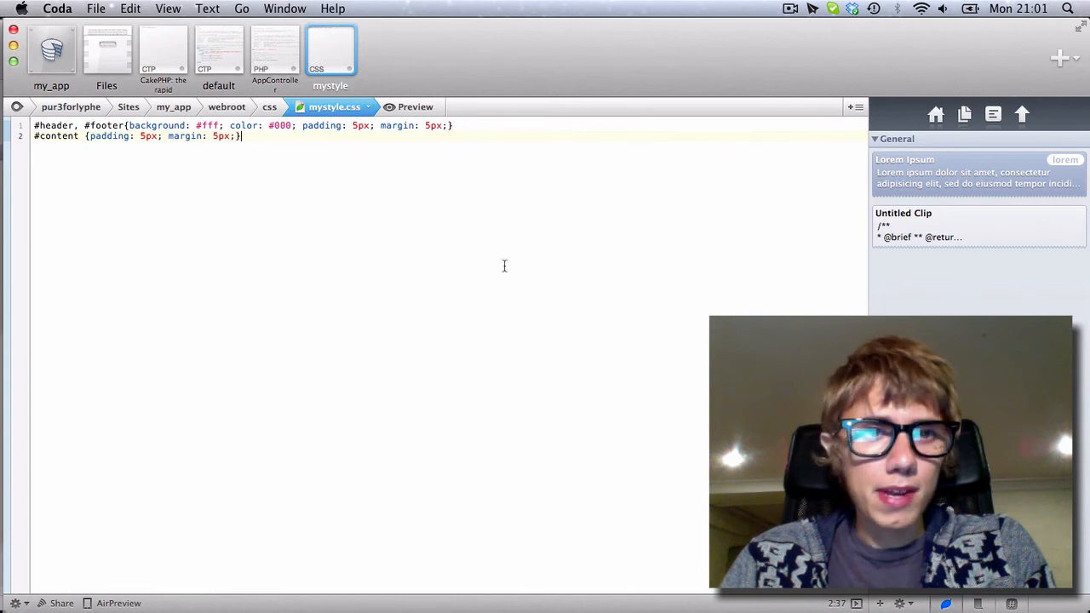
Step: Return to the sites overview listing proofread, wordpress and my_app
click(51, 51)
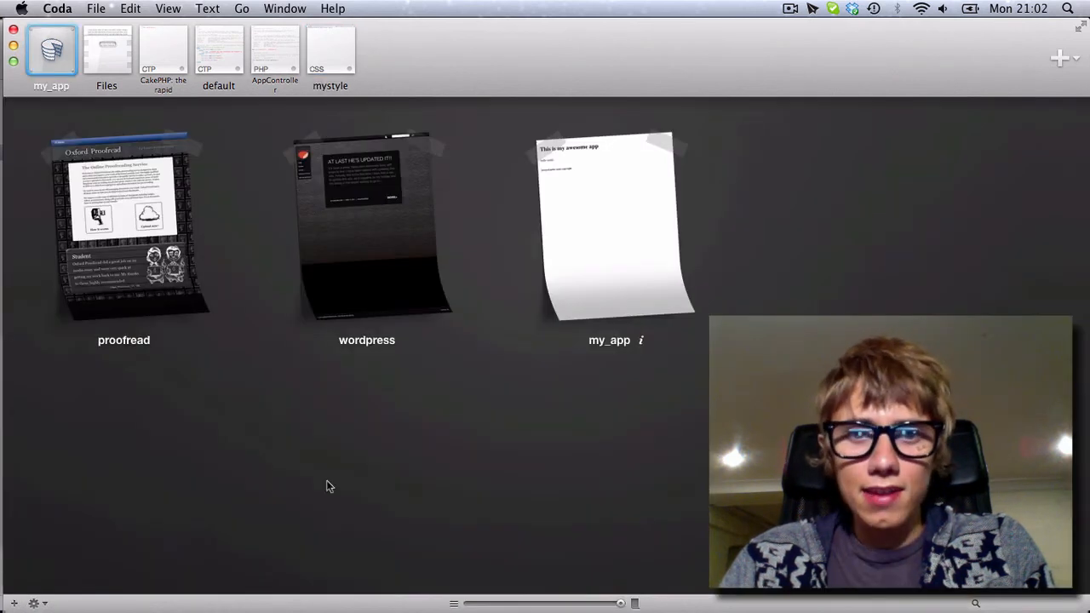
mouse_move(553, 467)
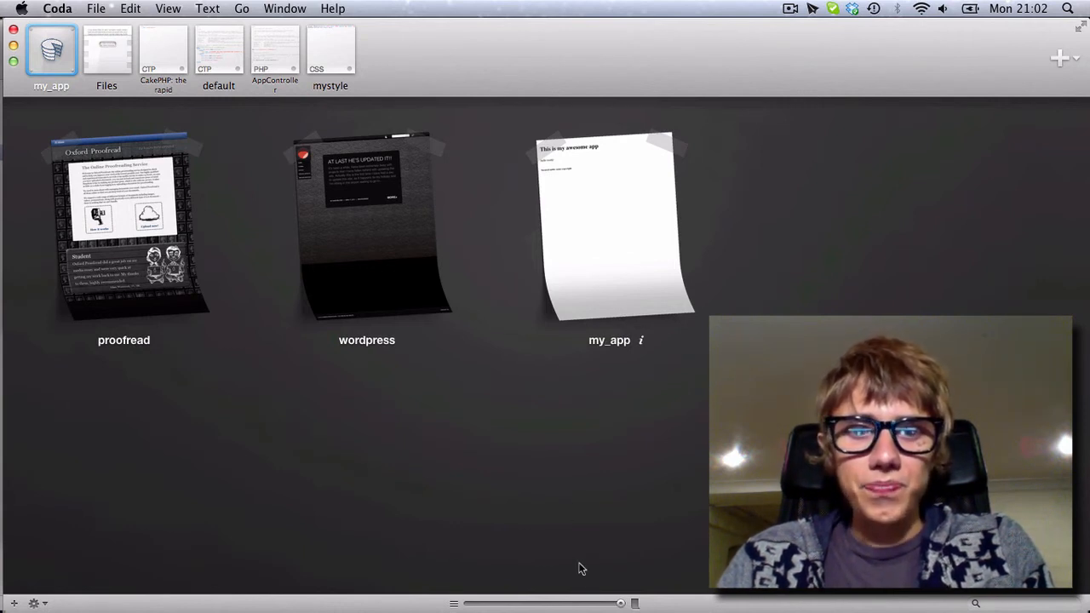
mouse_move(509, 412)
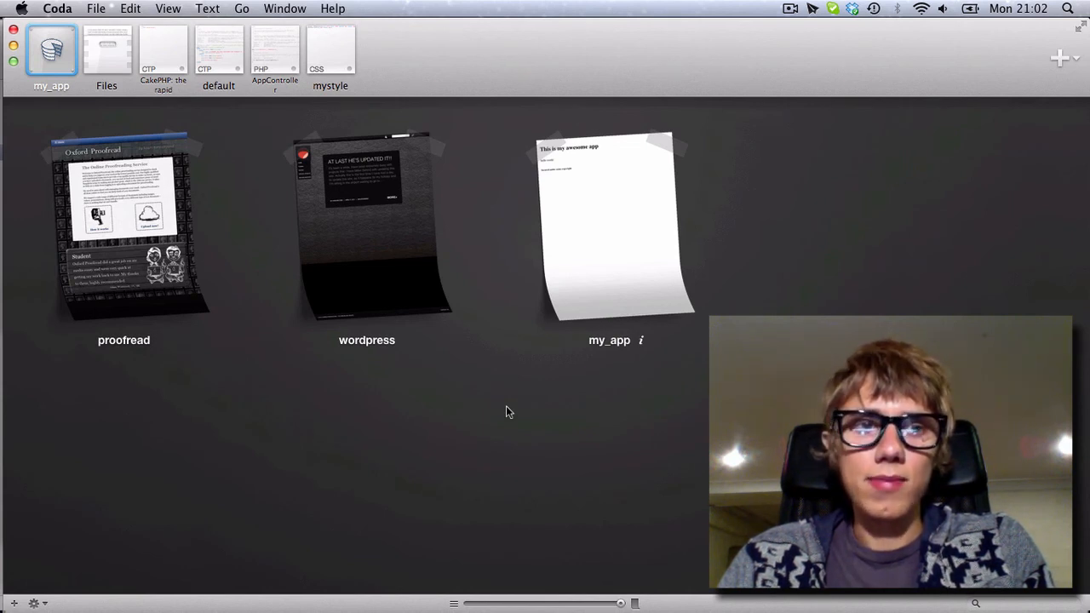
mouse_move(203, 406)
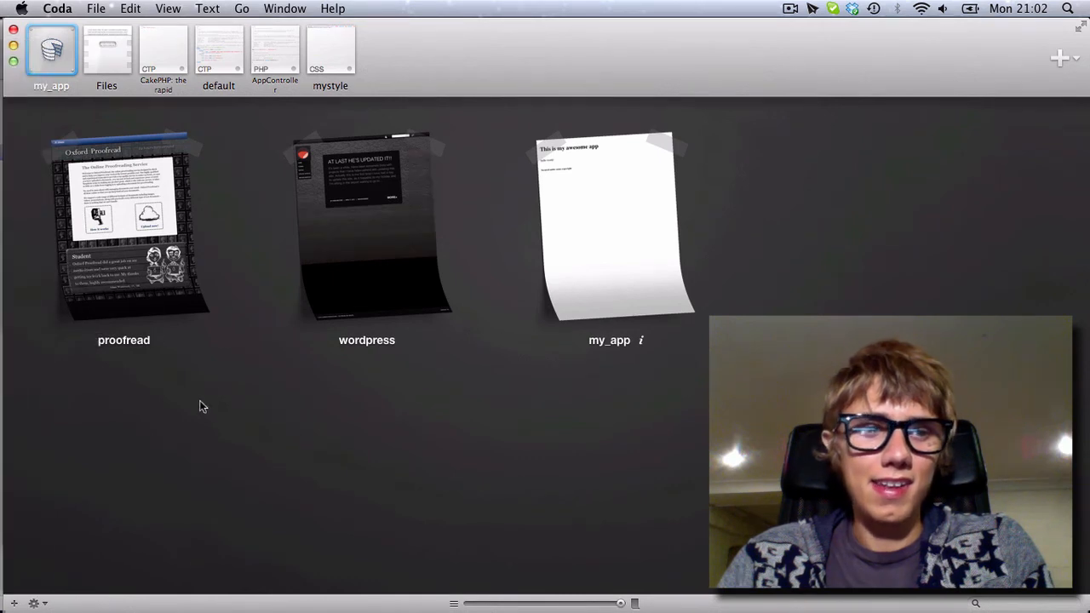
mouse_move(106, 402)
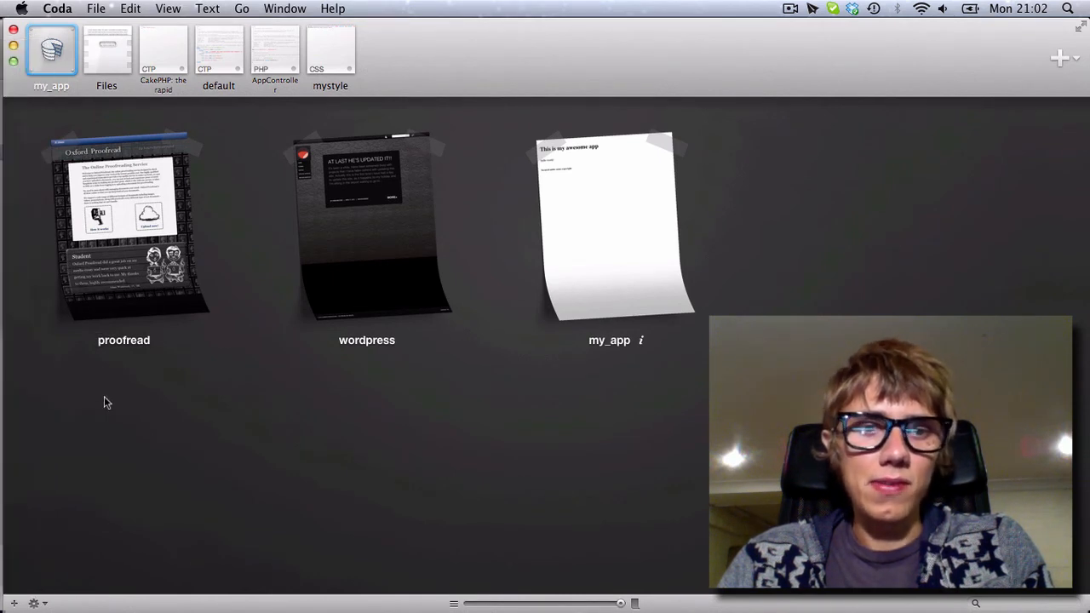